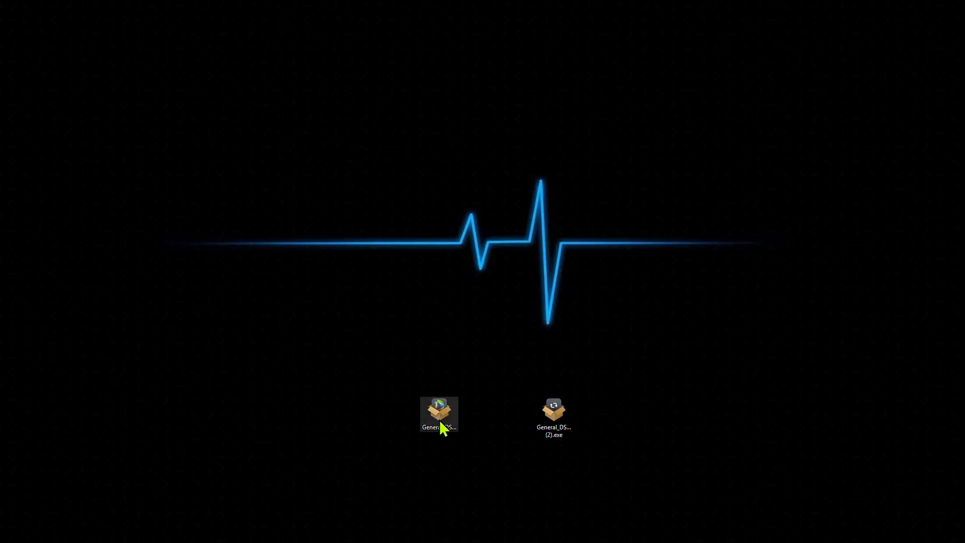
# Step: Launch the General_DSS-Professional Server installer .exe from the desktop
pyautogui.click(440, 413)
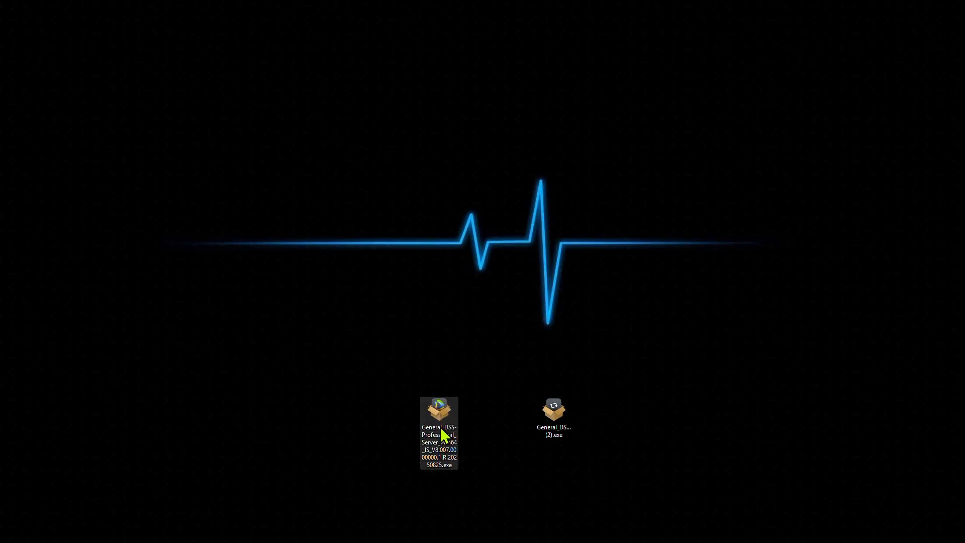
pyautogui.moveTo(440, 412)
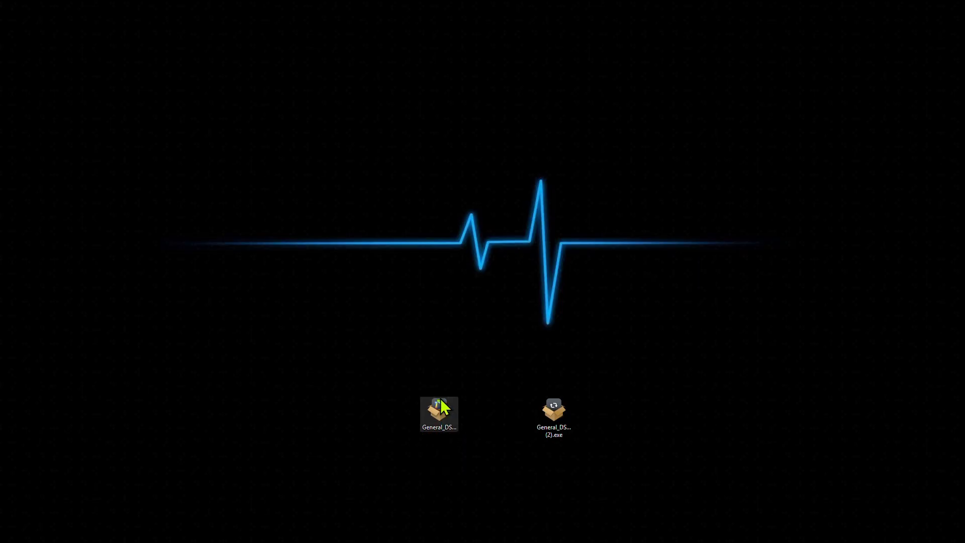
pyautogui.doubleClick(440, 412)
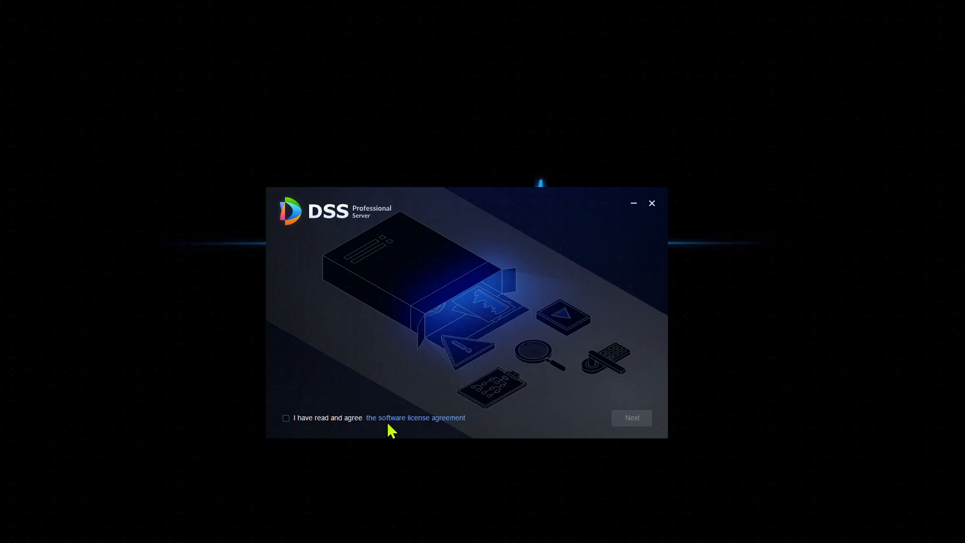
# Step: Accept the license agreement and continue to the installation options
pyautogui.click(286, 419)
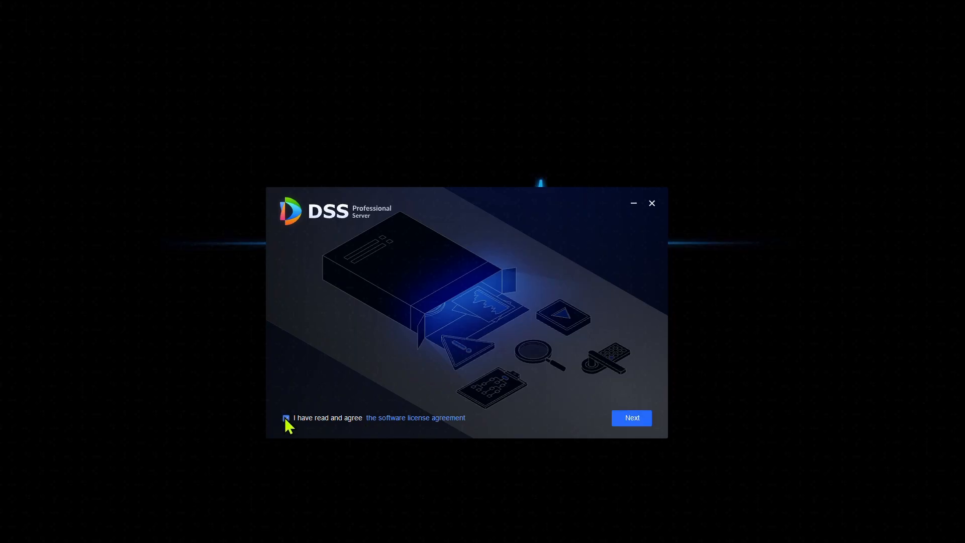
pyautogui.click(286, 417)
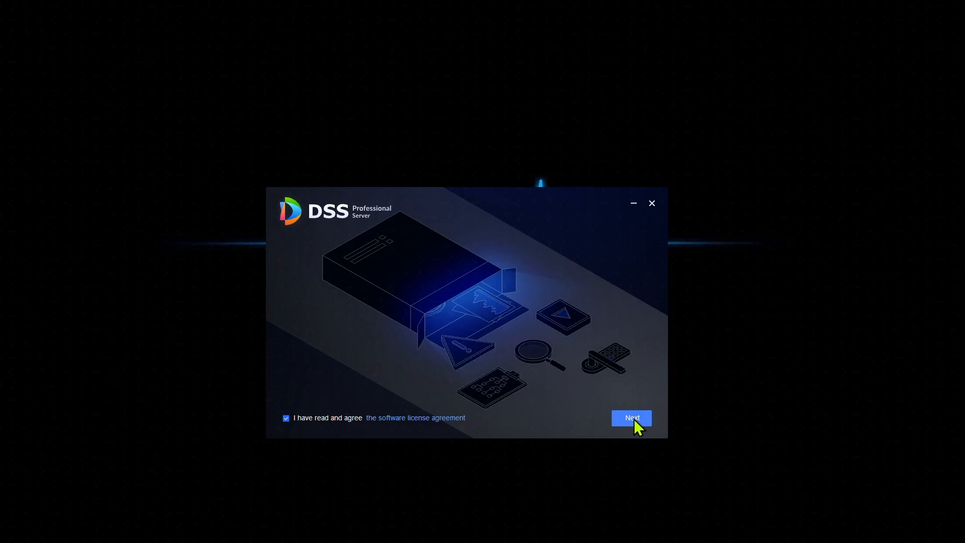
pyautogui.click(631, 418)
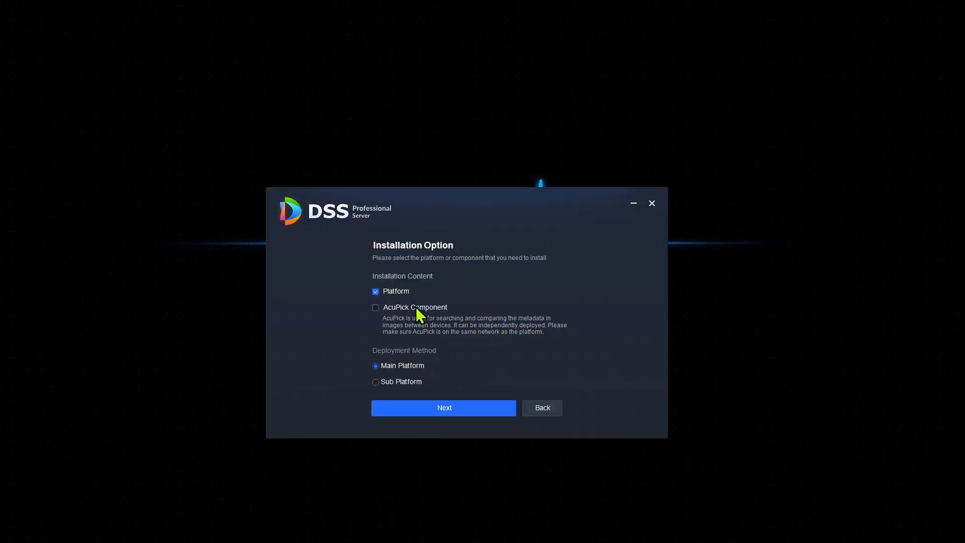
pyautogui.moveTo(403, 322)
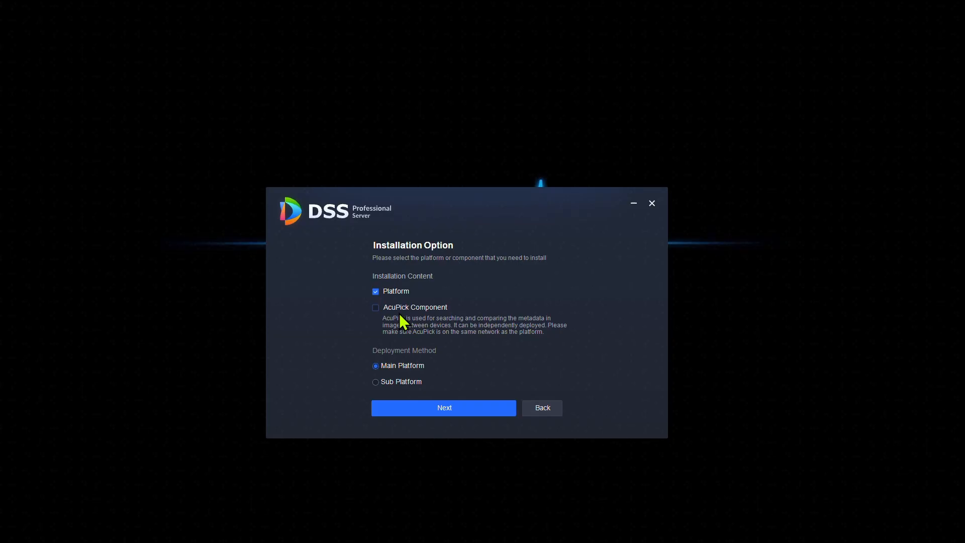
# Step: Include the AcuPick Component and choose Sub Platform deployment, reaching the install-folder screen
pyautogui.click(375, 307)
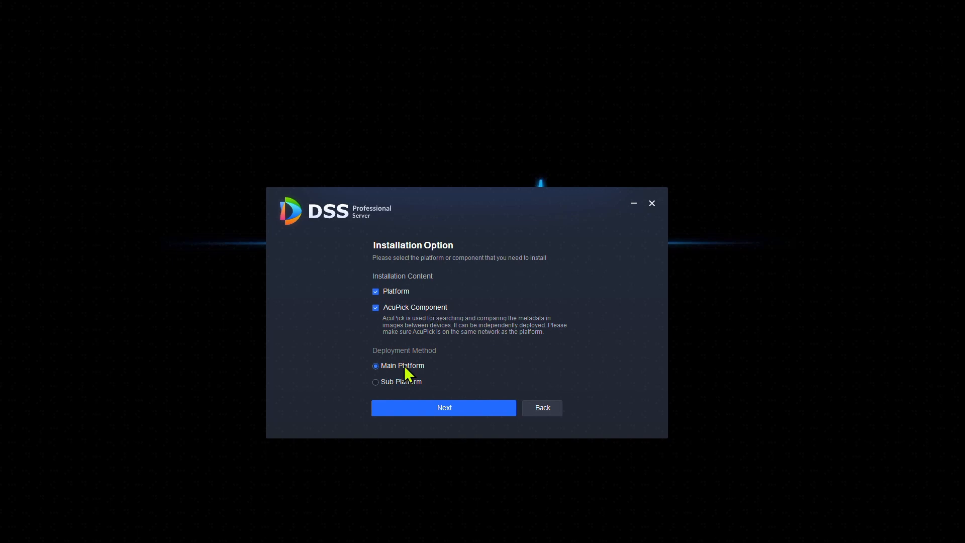
pyautogui.moveTo(376, 389)
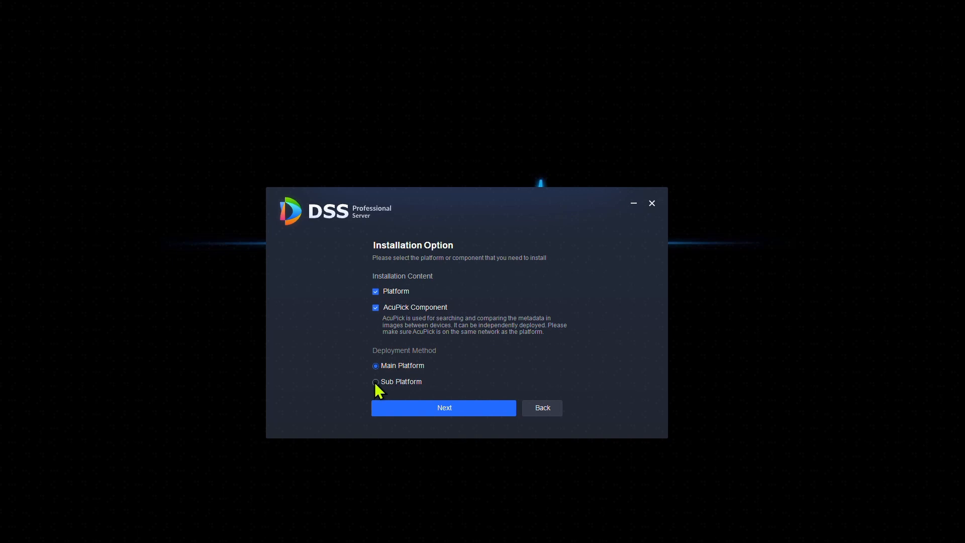
pyautogui.click(375, 382)
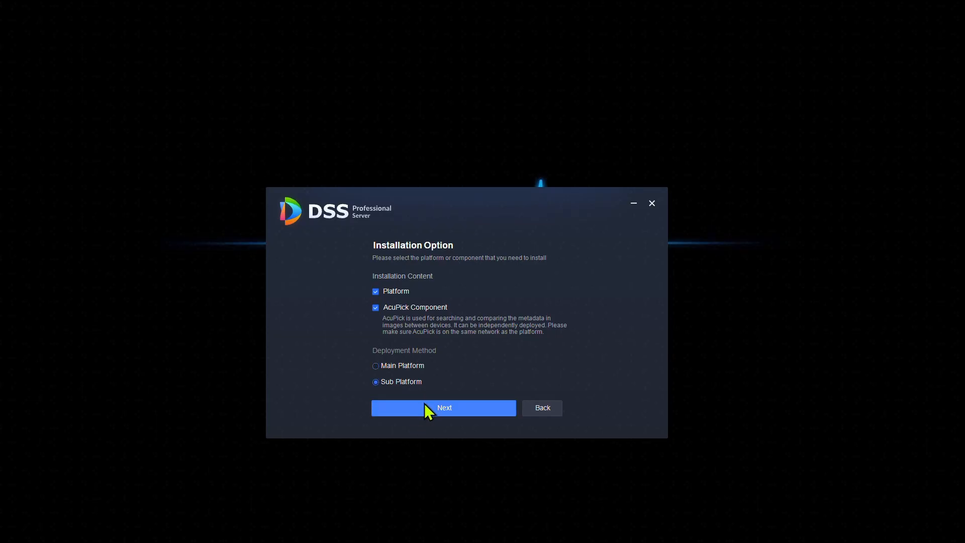
pyautogui.click(443, 407)
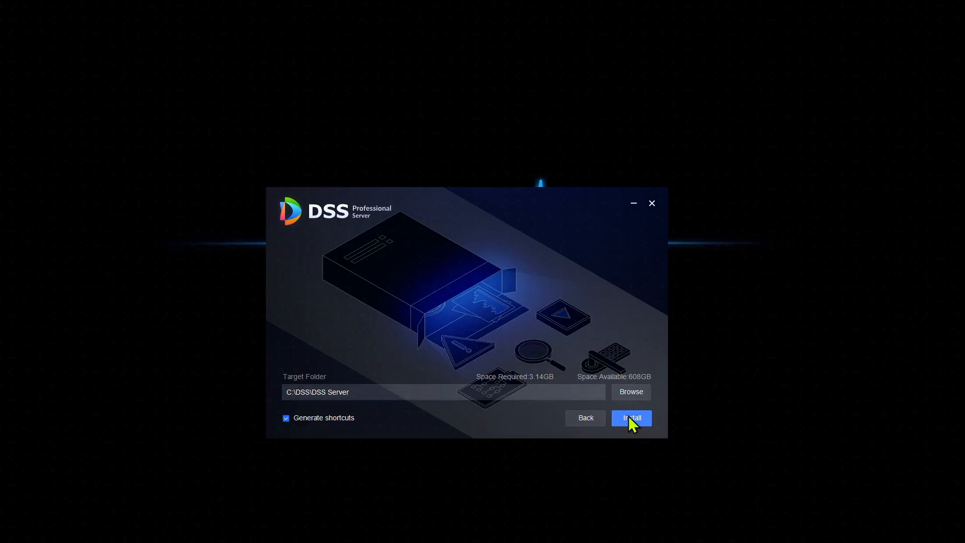
# Step: Start the server installation into the default C:\DSS\DSS Server folder
pyautogui.click(631, 418)
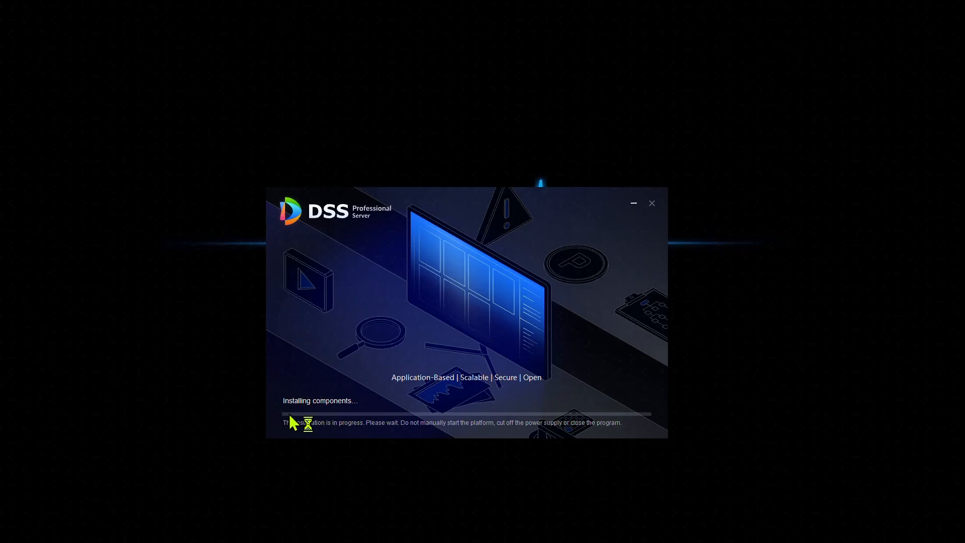
pyautogui.moveTo(548, 429)
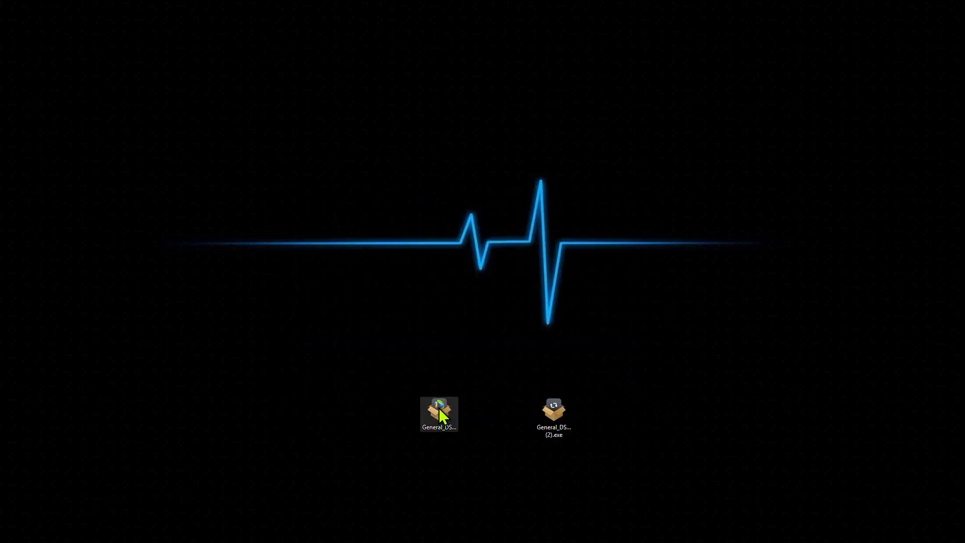
# Step: Launch the Configuration Wizard and review Windows Config showing Ethernet 192.168.1.3 and time settings
pyautogui.doubleClick(439, 412)
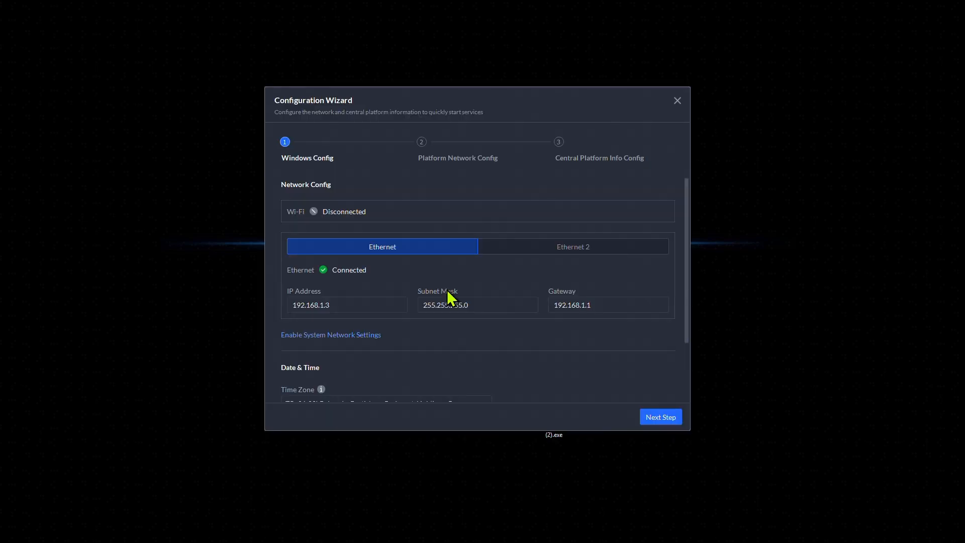
pyautogui.scroll(-3)
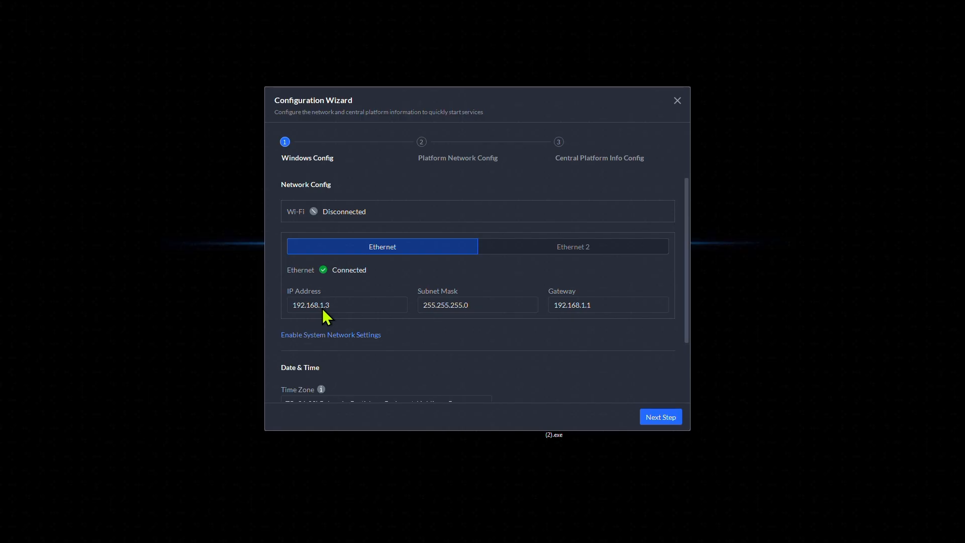
pyautogui.moveTo(471, 313)
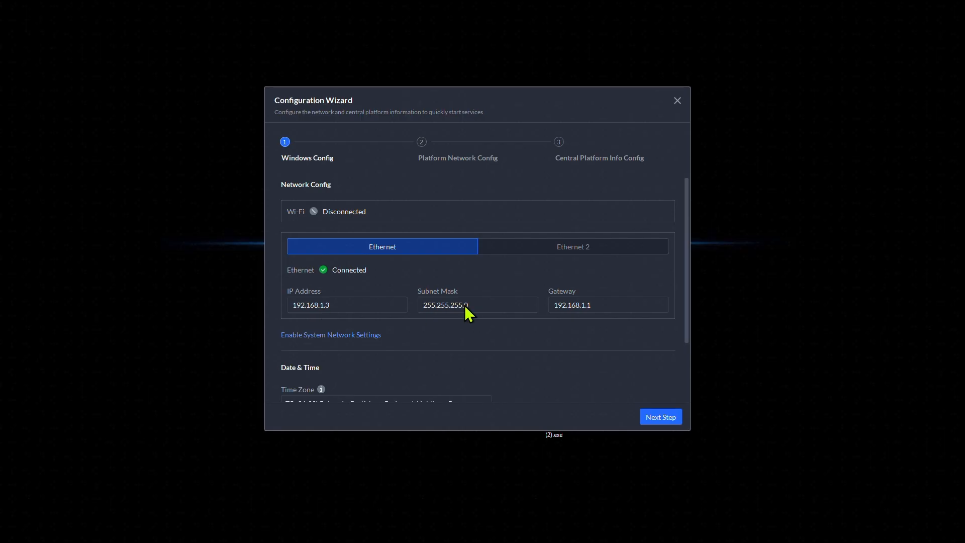
pyautogui.scroll(-3)
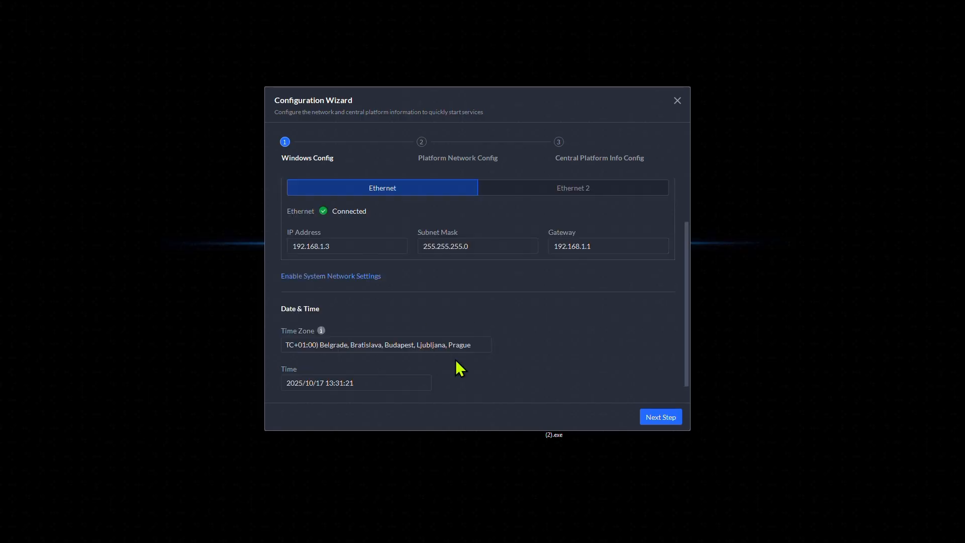
# Step: Keep Single NIC Mode on 192.168.1.3 after trying Dual NIC, then reach Central Platform Info Config
pyautogui.click(660, 416)
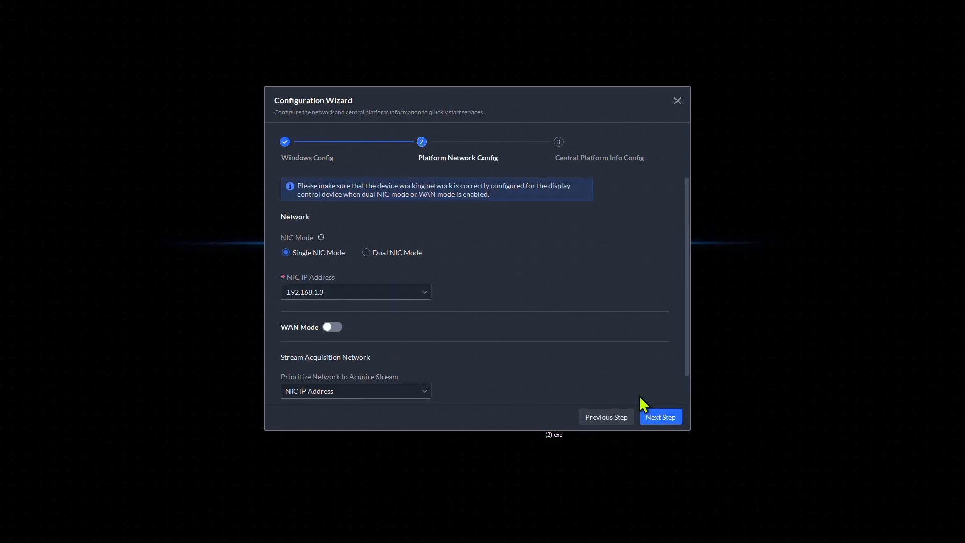
pyautogui.click(355, 291)
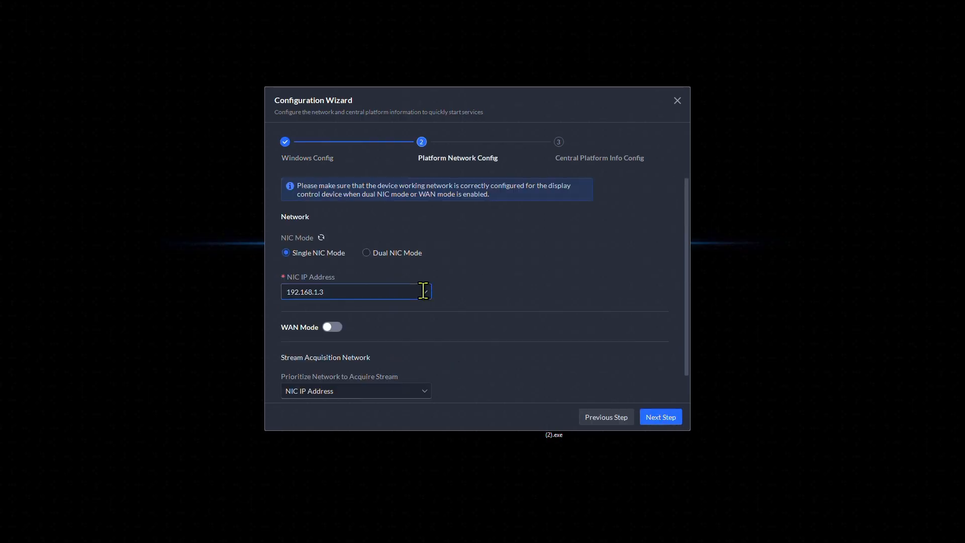
pyautogui.click(354, 292)
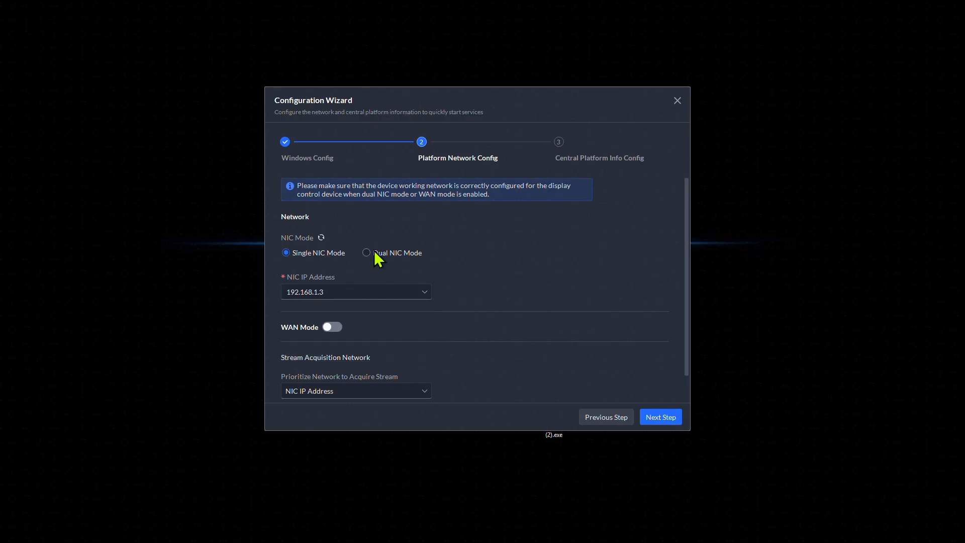
pyautogui.click(366, 253)
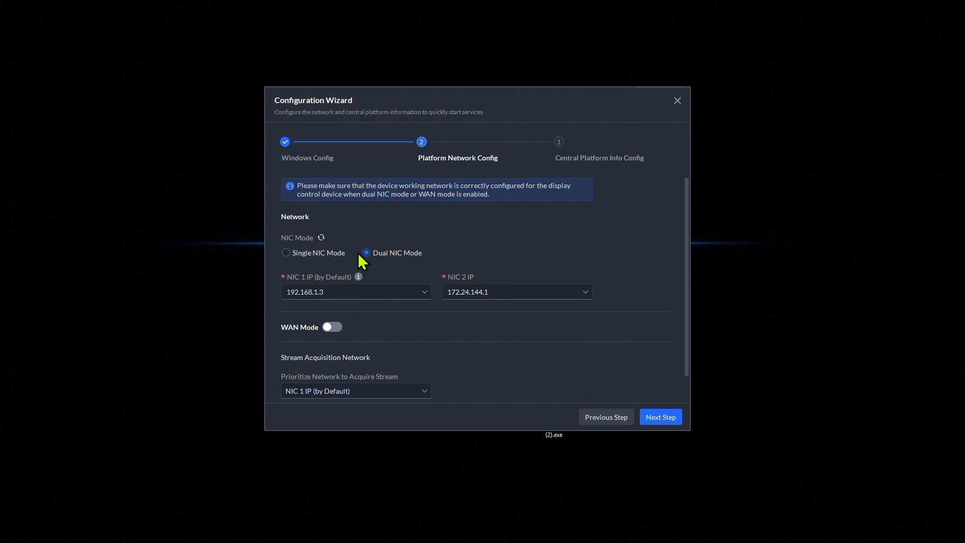
pyautogui.click(286, 252)
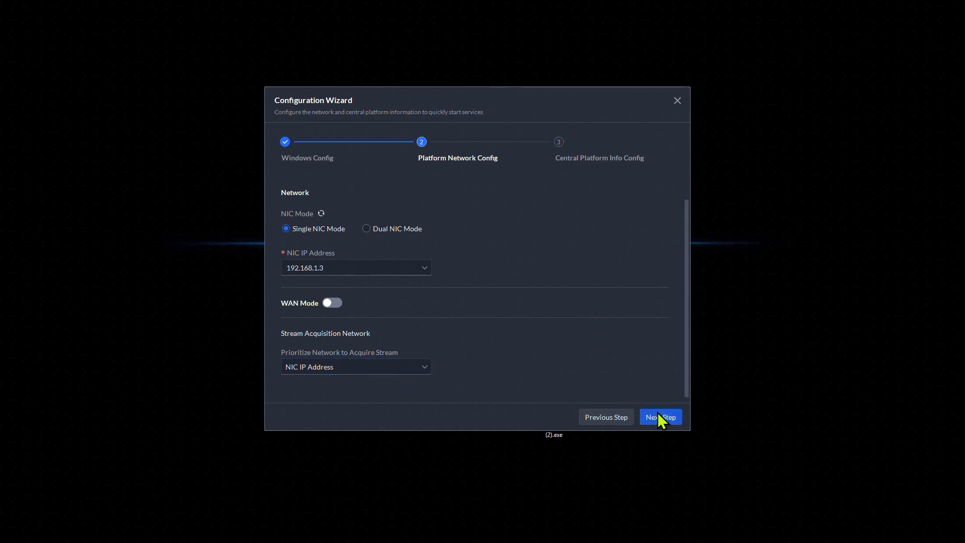
pyautogui.click(660, 416)
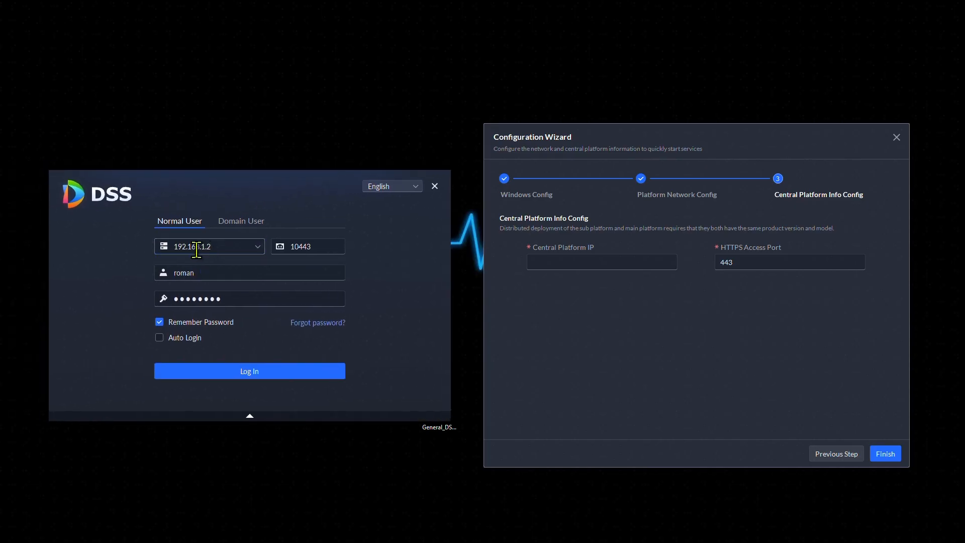
# Step: Set central platform IP 192.168.1.2 with HTTPS port 10443 and finish the sub platform configuration
pyautogui.click(601, 261)
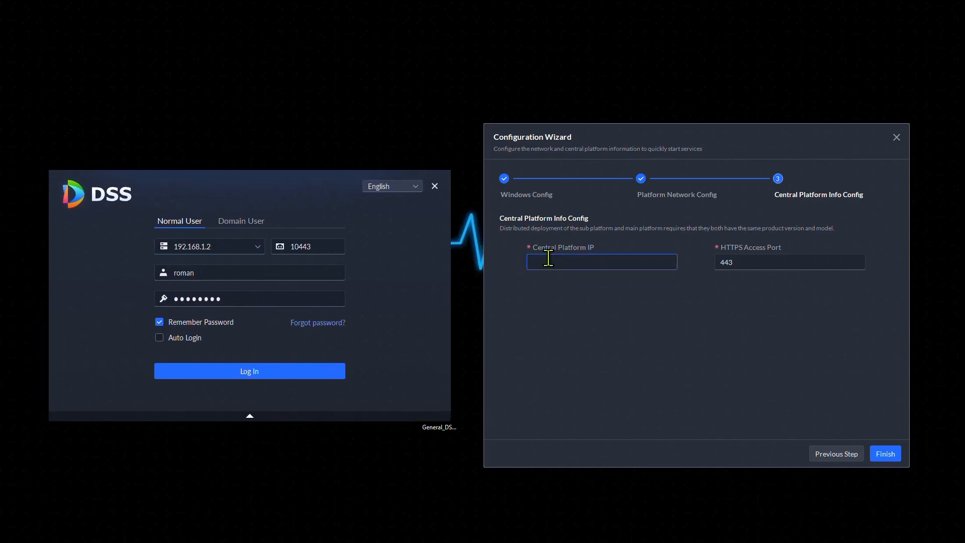
pyautogui.write('192.5')
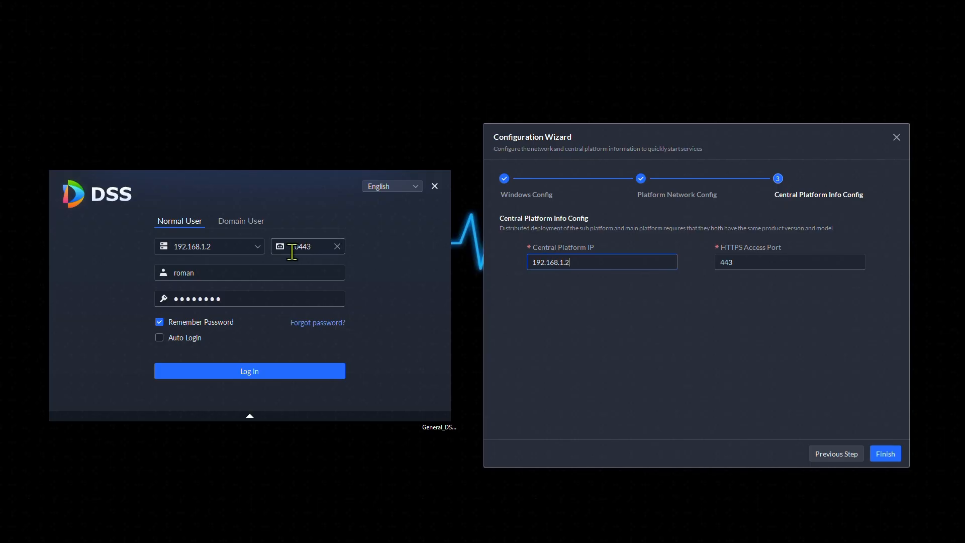
pyautogui.click(601, 261)
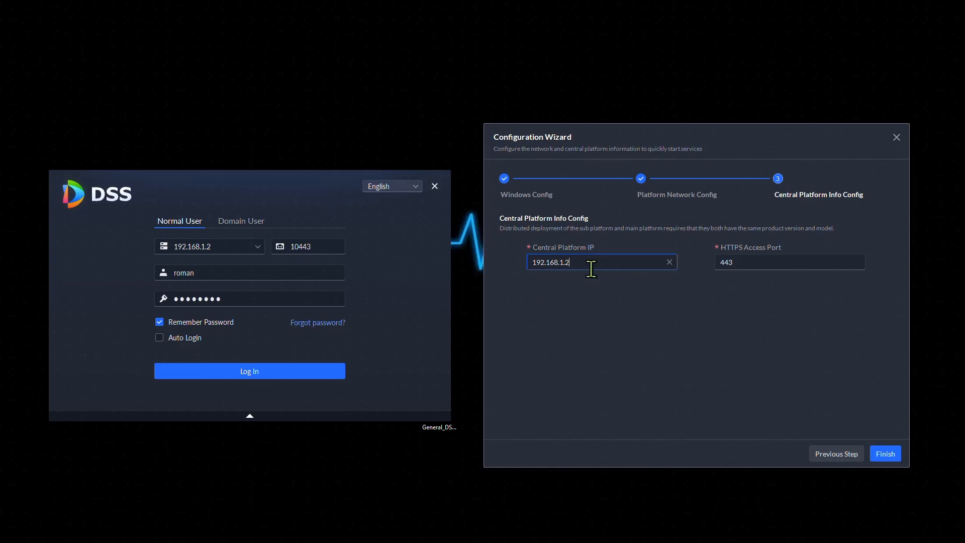
pyautogui.click(790, 262)
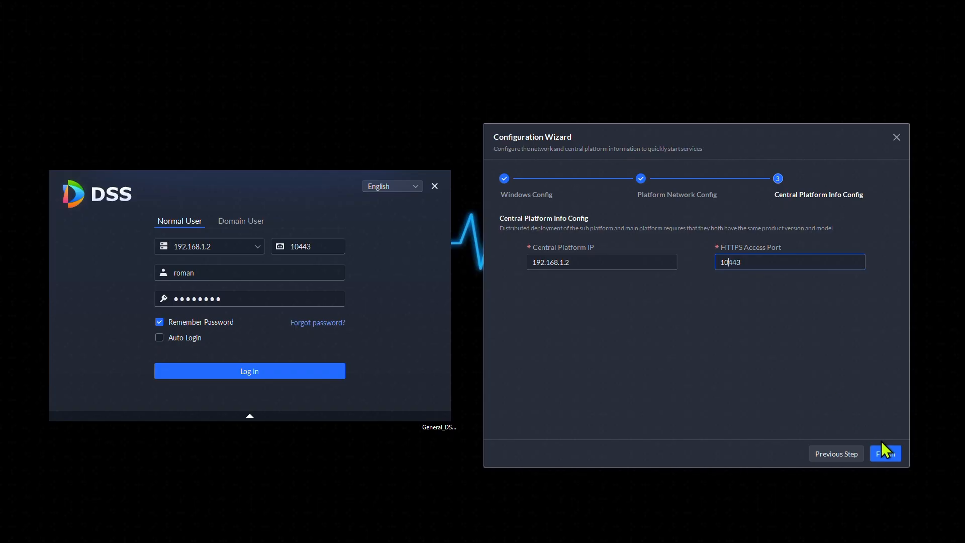
pyautogui.click(884, 453)
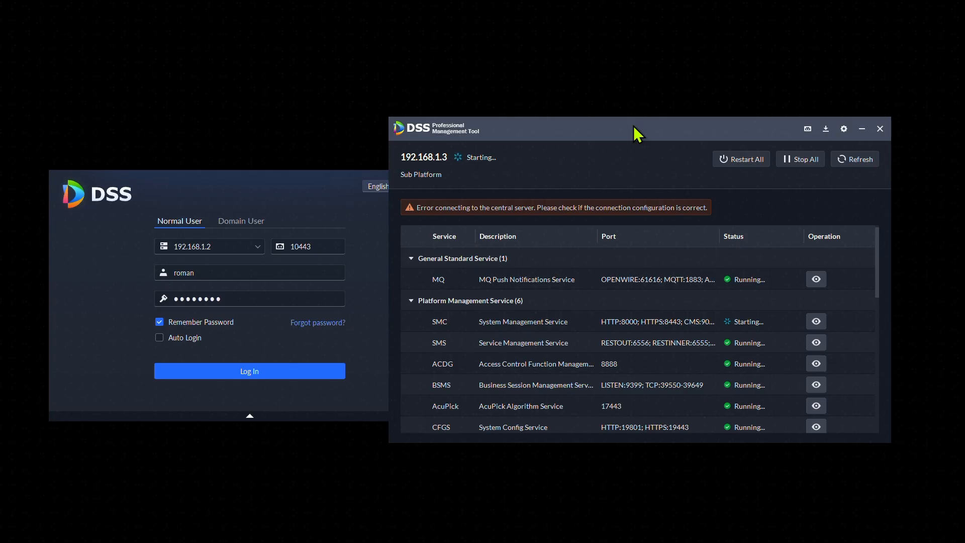
# Step: Bring the DSS client login for server 192.168.1.2 on port 10443 to the front
pyautogui.click(800, 159)
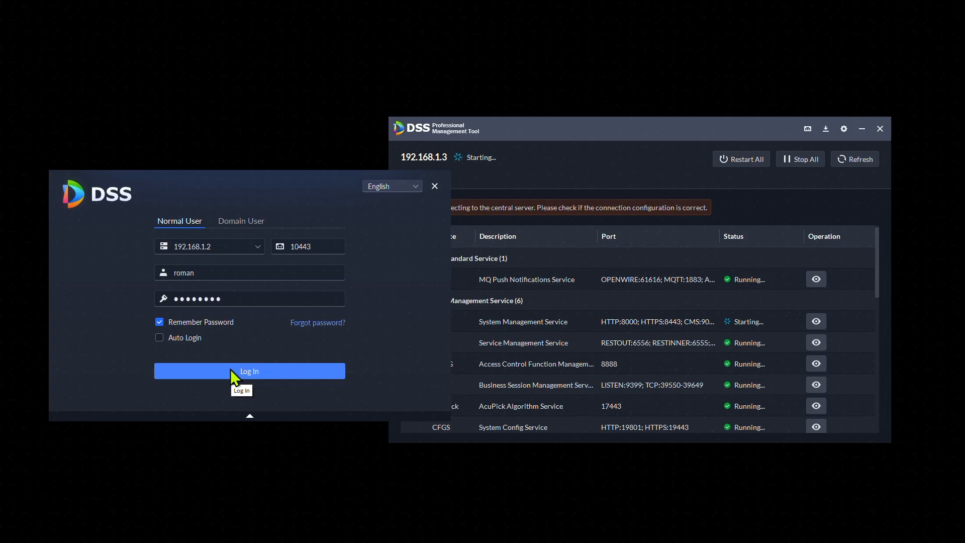
# Step: Log in to main server 192.168.1.2 and reach System Deployment's Distributed Config
pyautogui.click(248, 371)
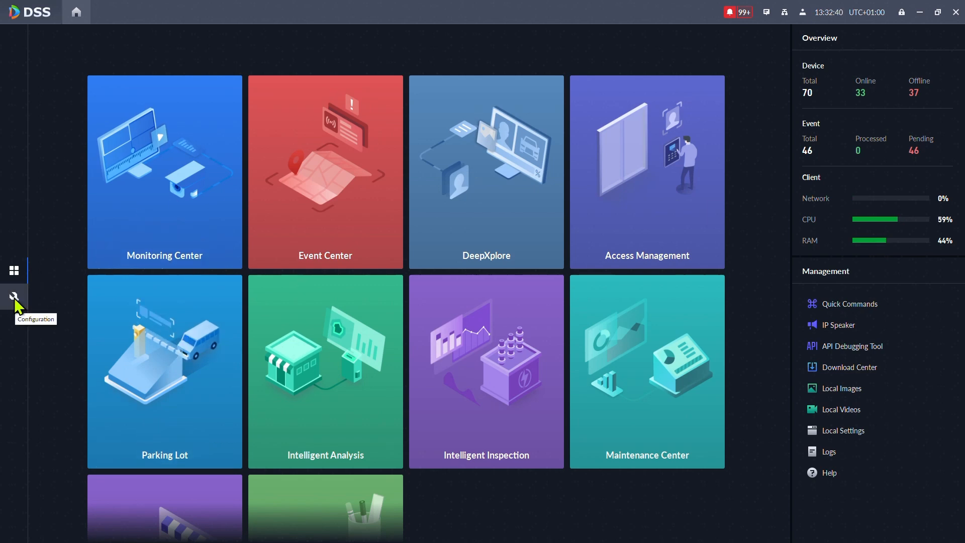
pyautogui.click(13, 297)
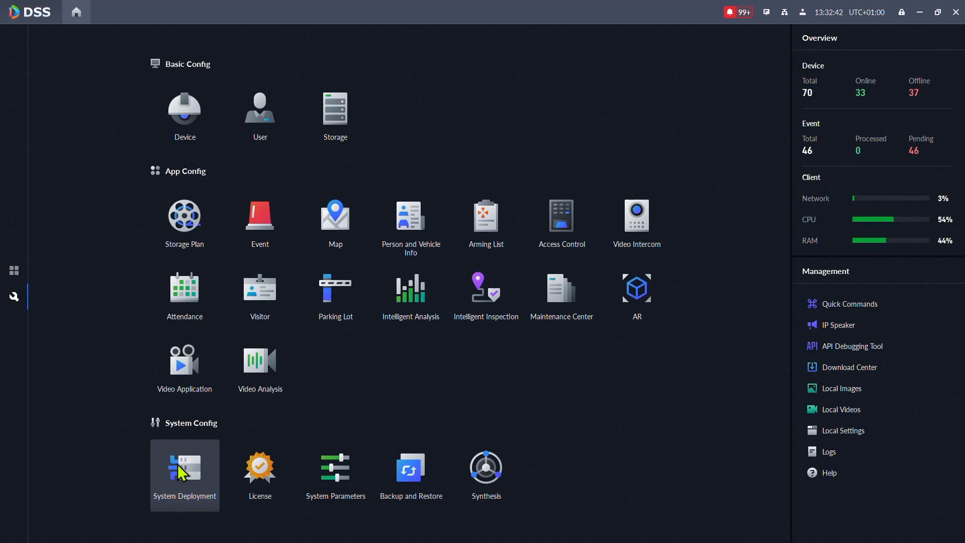
pyautogui.click(184, 468)
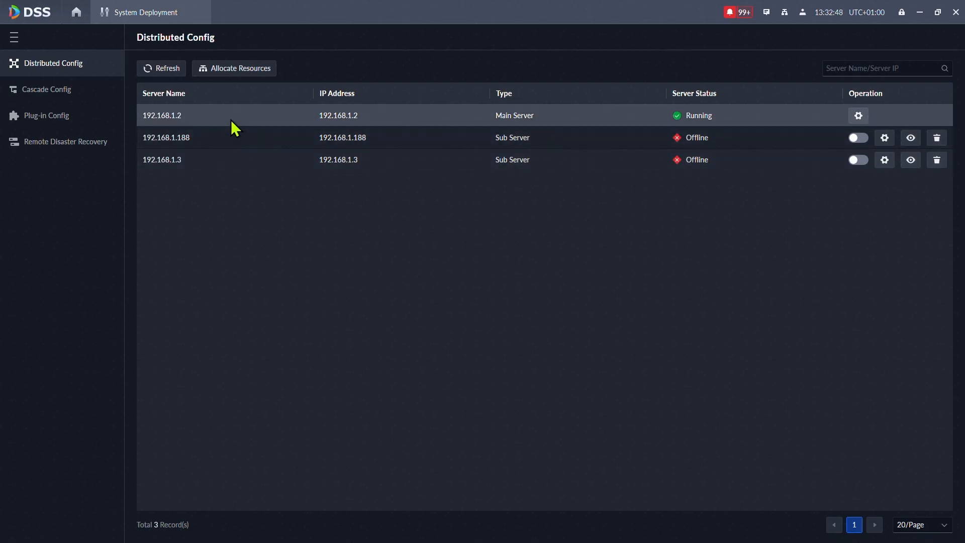
pyautogui.moveTo(366, 144)
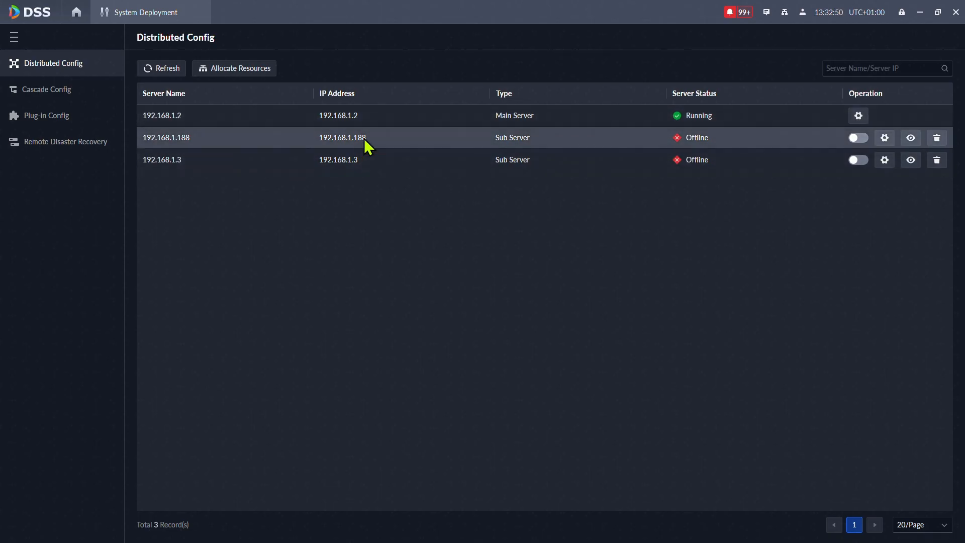
pyautogui.moveTo(409, 169)
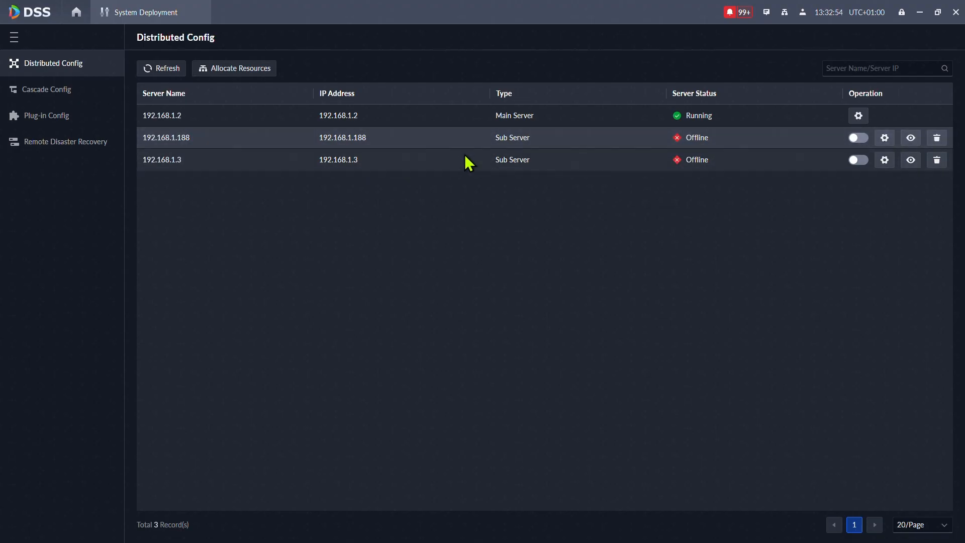
pyautogui.moveTo(362, 163)
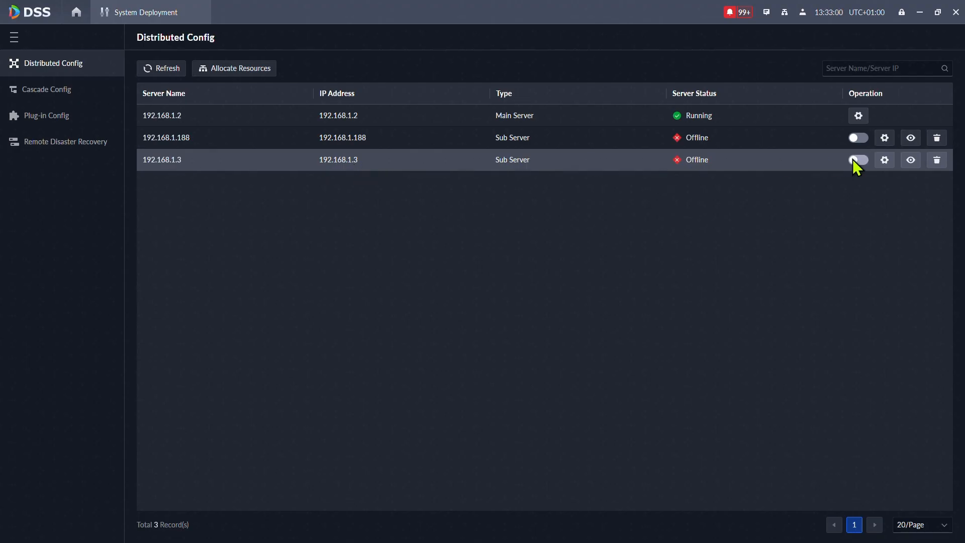
# Step: Switch on the Operation toggle for sub server 192.168.1.3
pyautogui.click(857, 160)
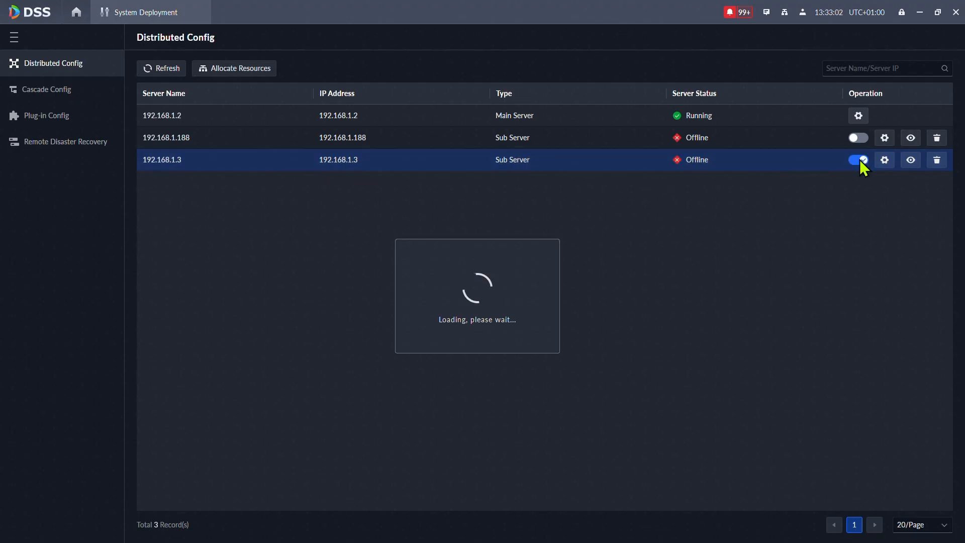
pyautogui.click(858, 160)
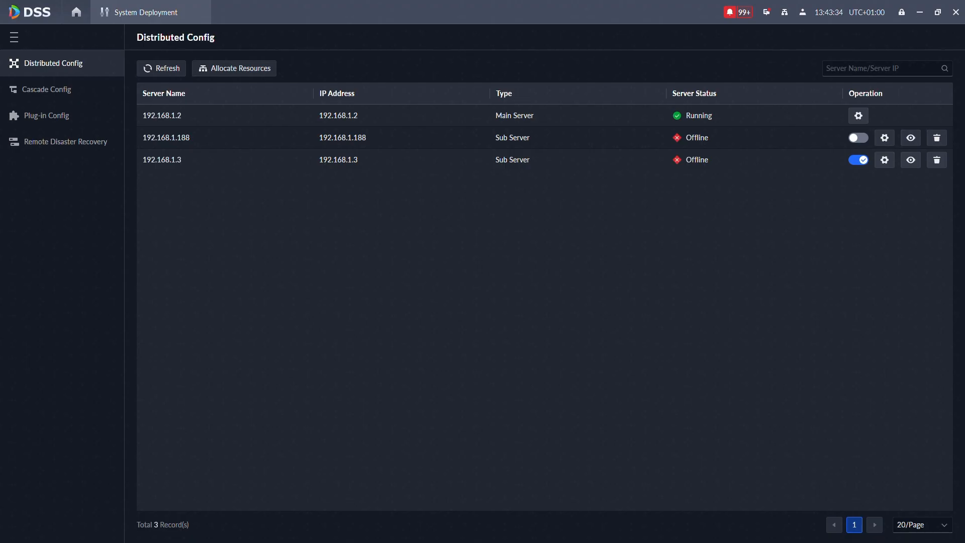
# Step: Check sub server 192.168.1.3's service status, close the overview and dismiss the inspection prompt
pyautogui.click(884, 160)
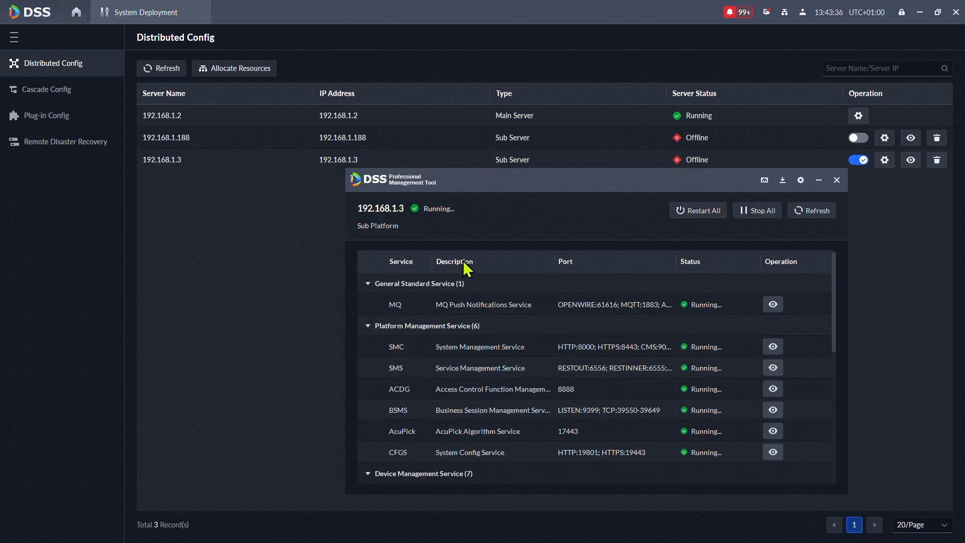
pyautogui.click(837, 180)
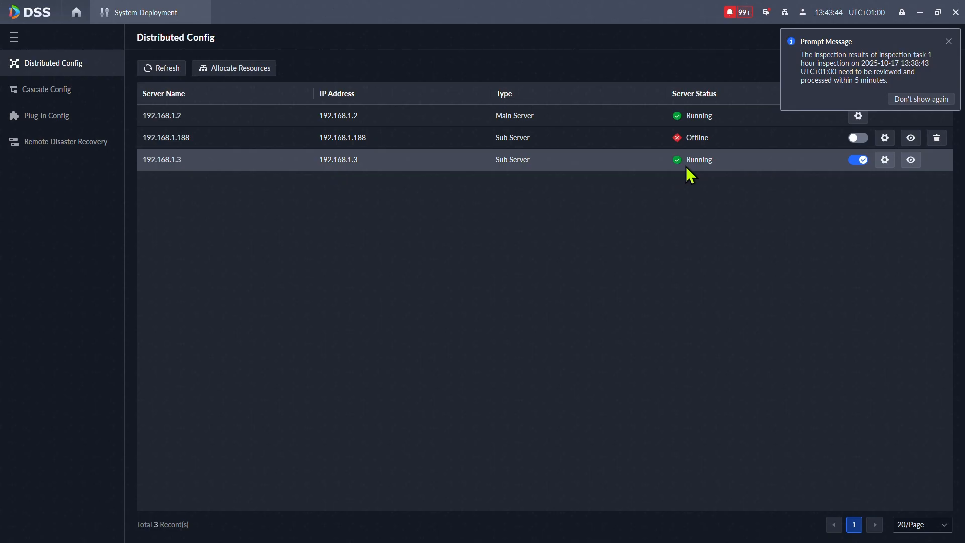
pyautogui.moveTo(701, 177)
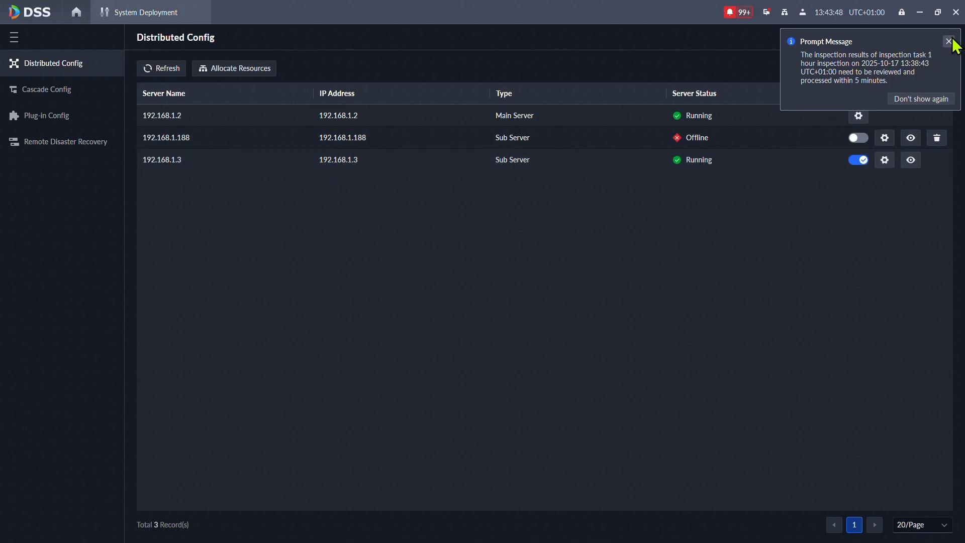
pyautogui.click(948, 41)
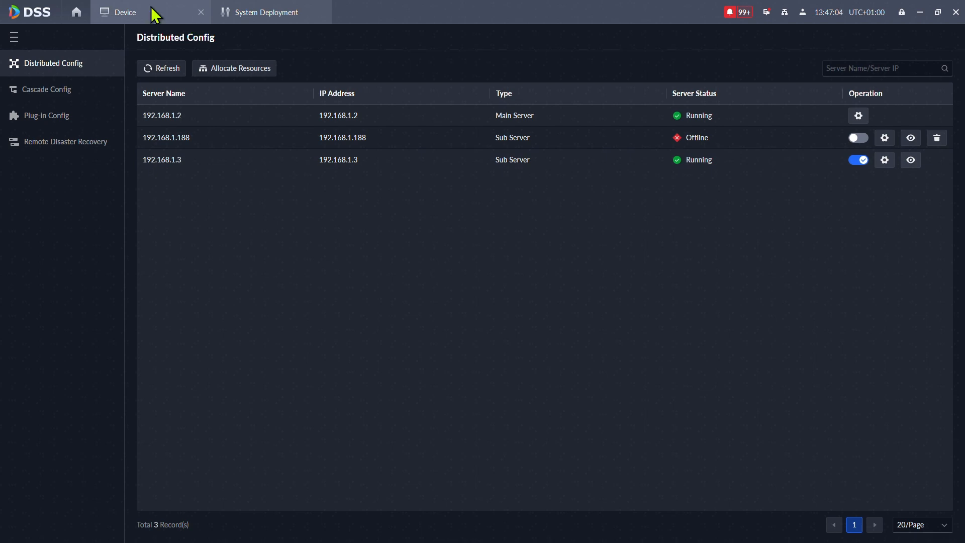
# Step: Add discovered device 192.168.1.250, confirm sub server 192.168.1.3 is selectable, then return to Distributed Config
pyautogui.click(124, 12)
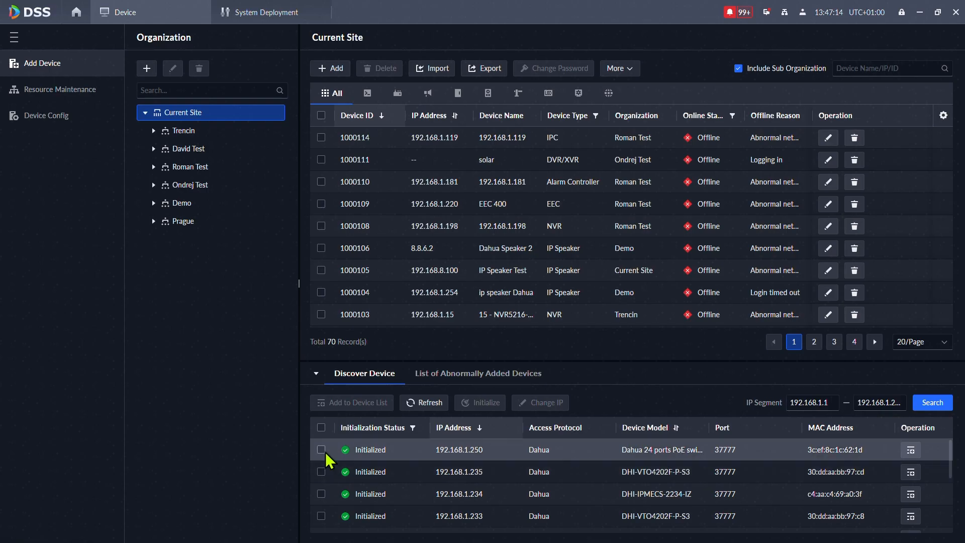
pyautogui.click(321, 450)
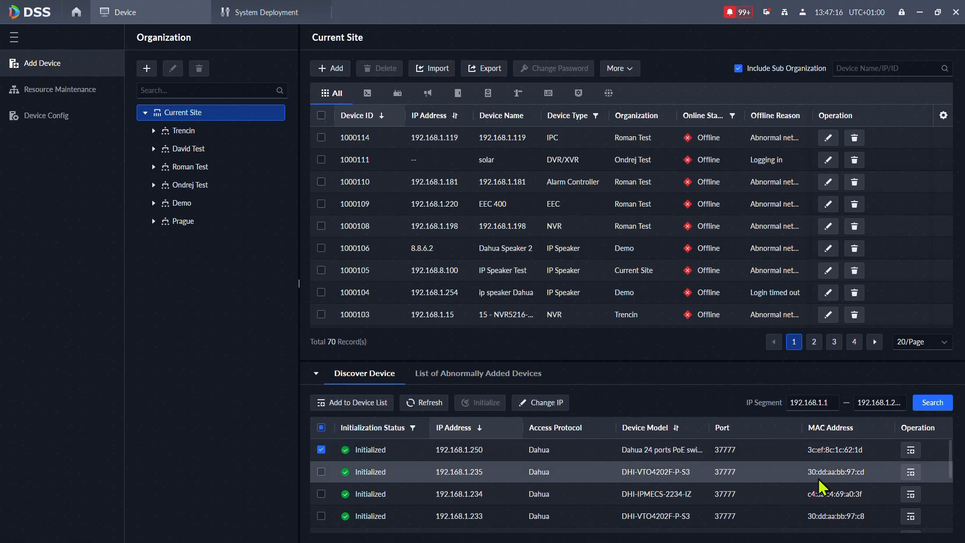
pyautogui.click(351, 402)
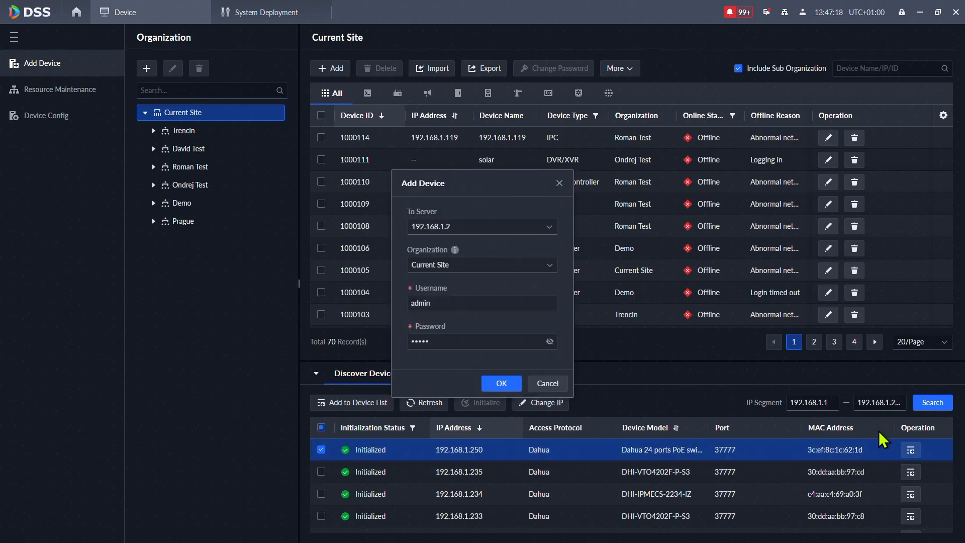
pyautogui.click(481, 227)
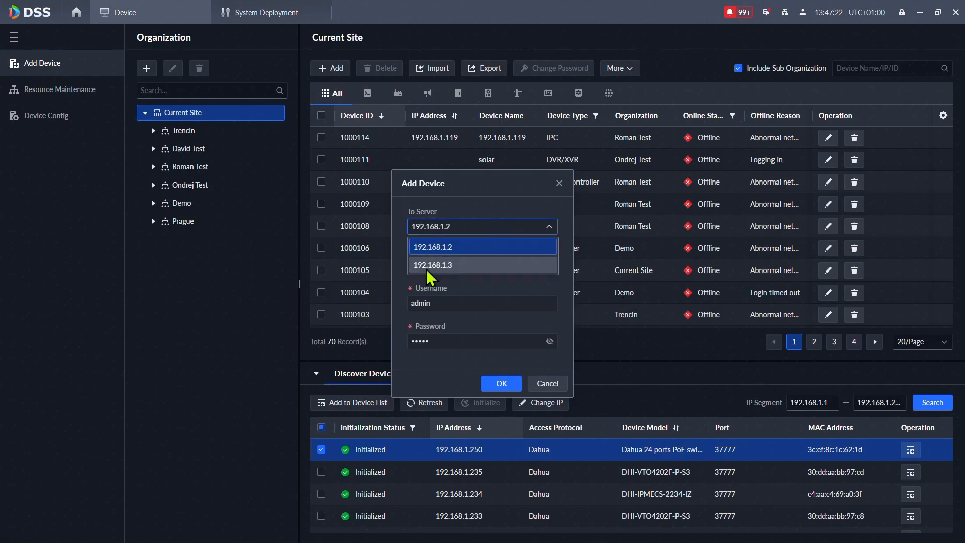
pyautogui.click(546, 383)
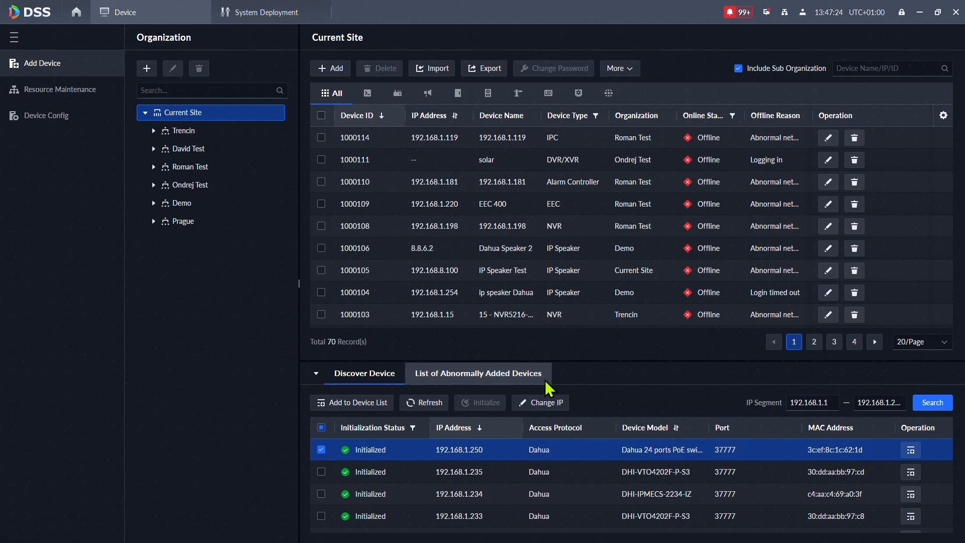
pyautogui.click(268, 12)
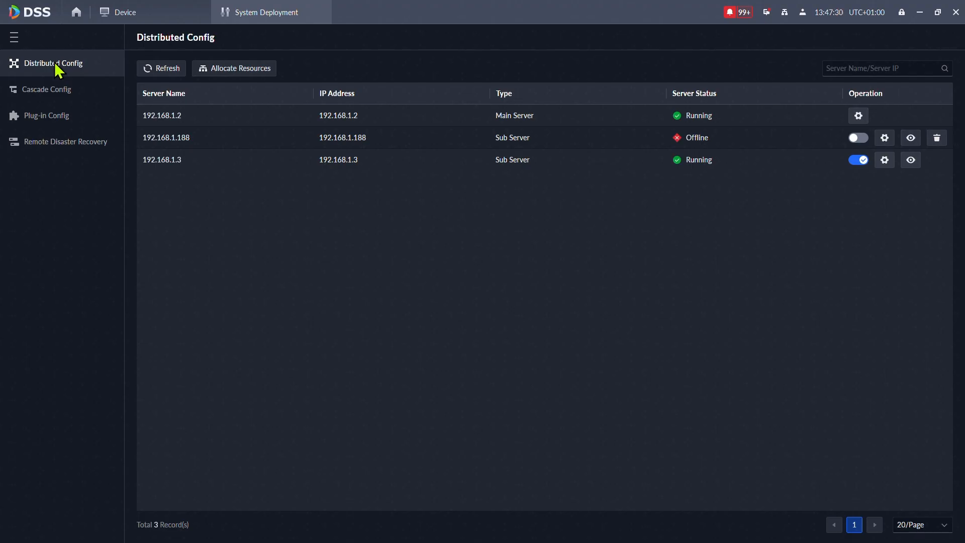
# Step: View the Allocate Resources overview and expand the Encoder group under All Devices
pyautogui.click(239, 68)
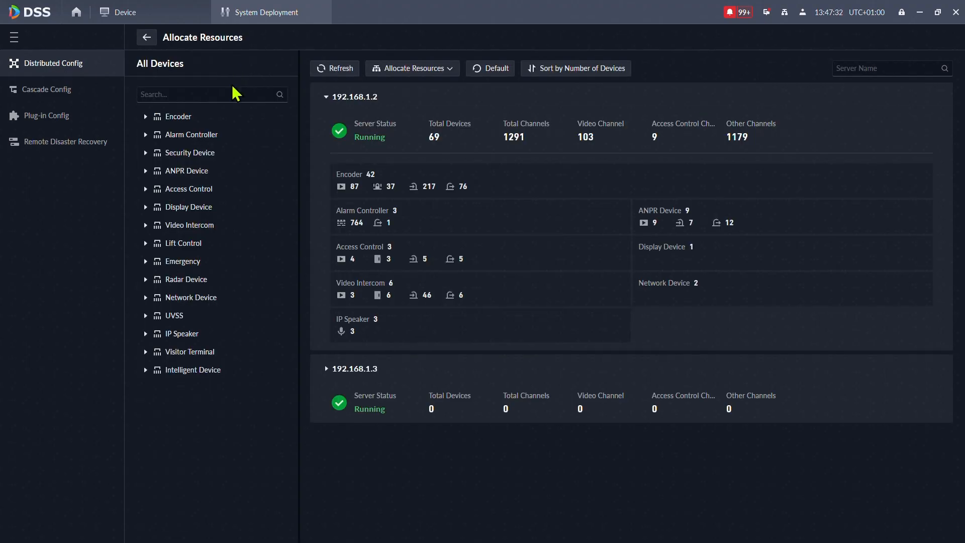
pyautogui.moveTo(369, 379)
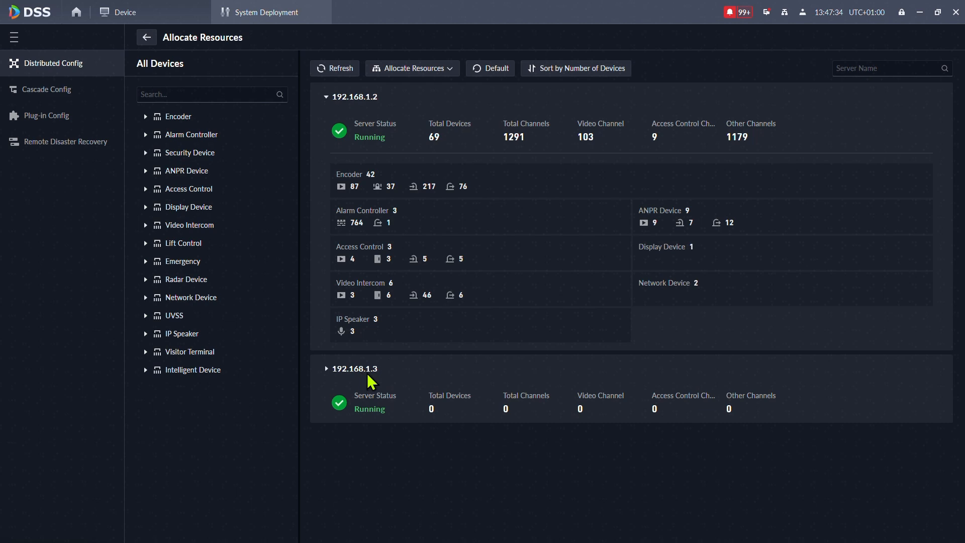
pyautogui.moveTo(582, 428)
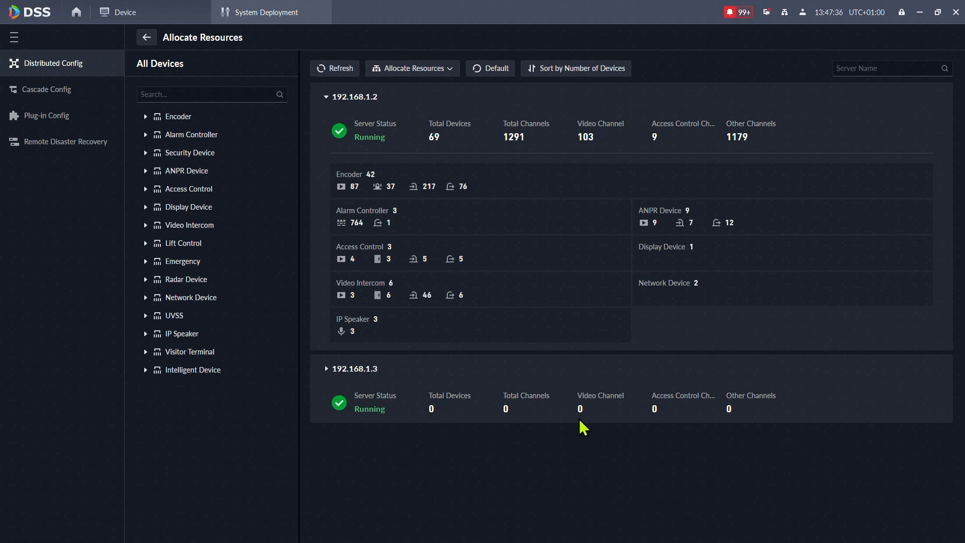
pyautogui.moveTo(150, 117)
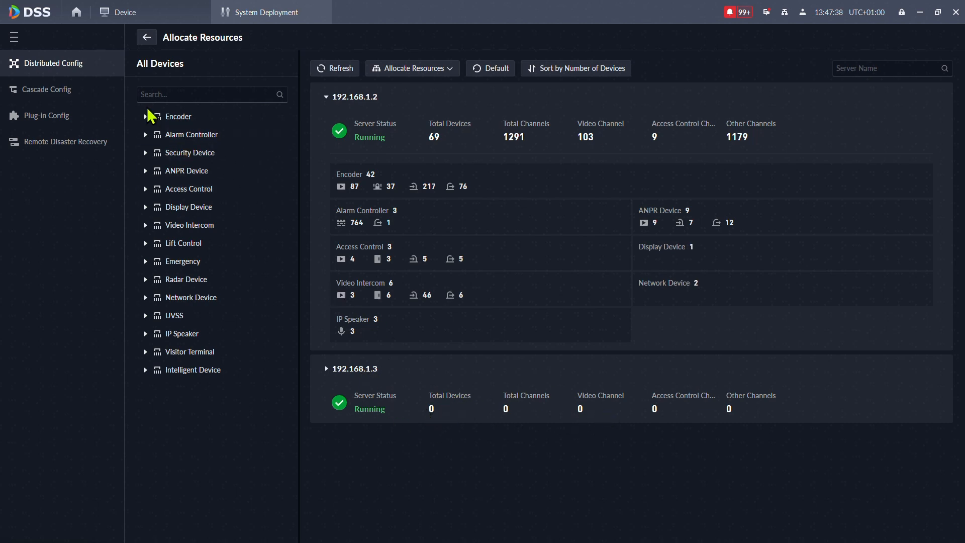
pyautogui.click(359, 97)
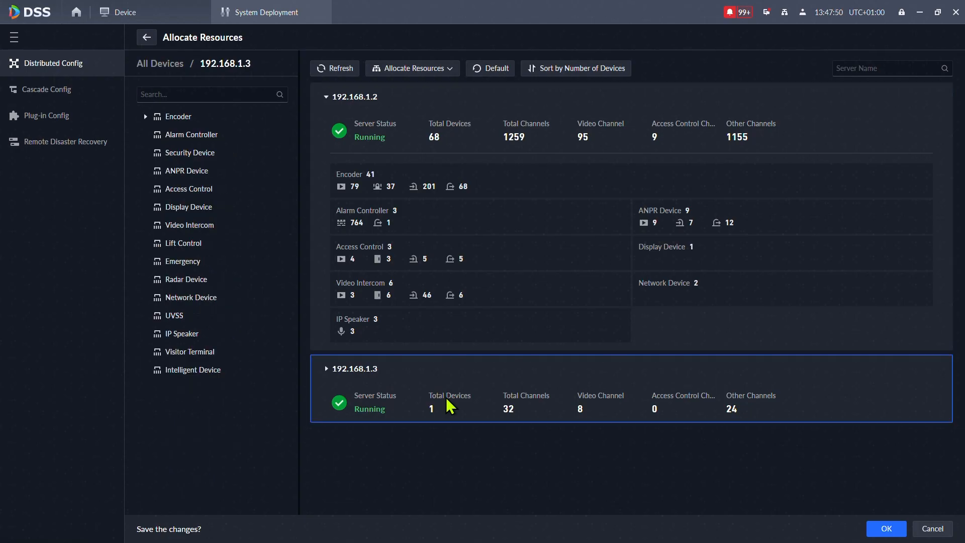
pyautogui.moveTo(178, 117)
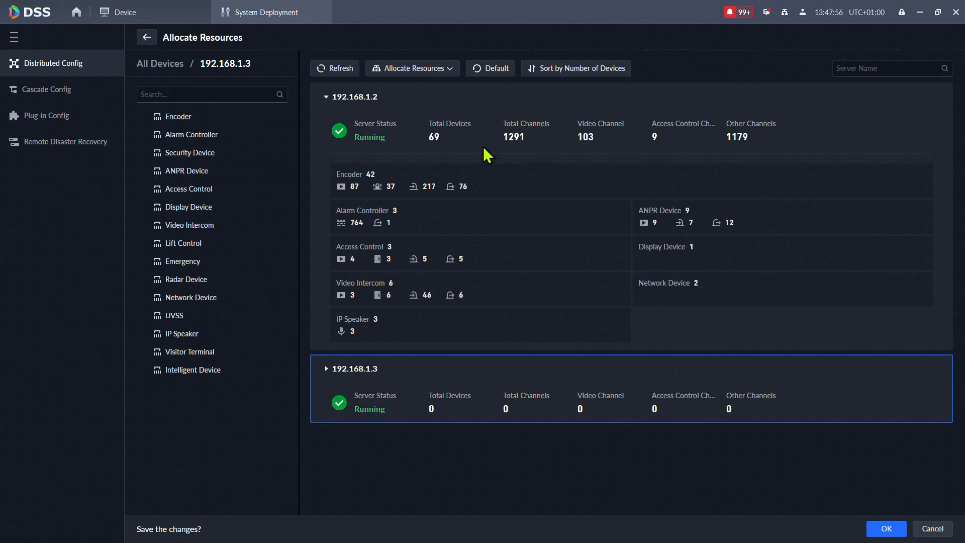
pyautogui.moveTo(425, 69)
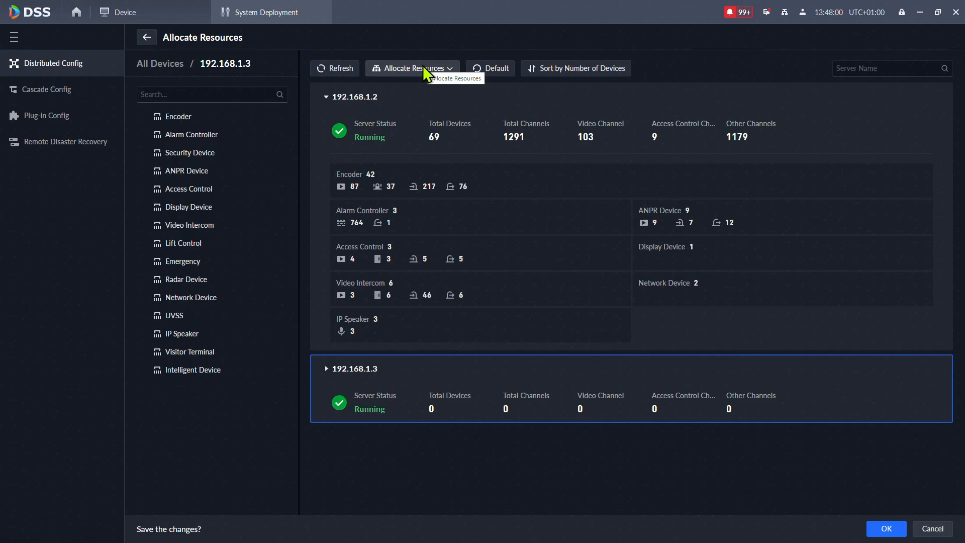
# Step: Set up Auto Allocation across all servers, cancel it, and list the allocation methods again
pyautogui.click(412, 69)
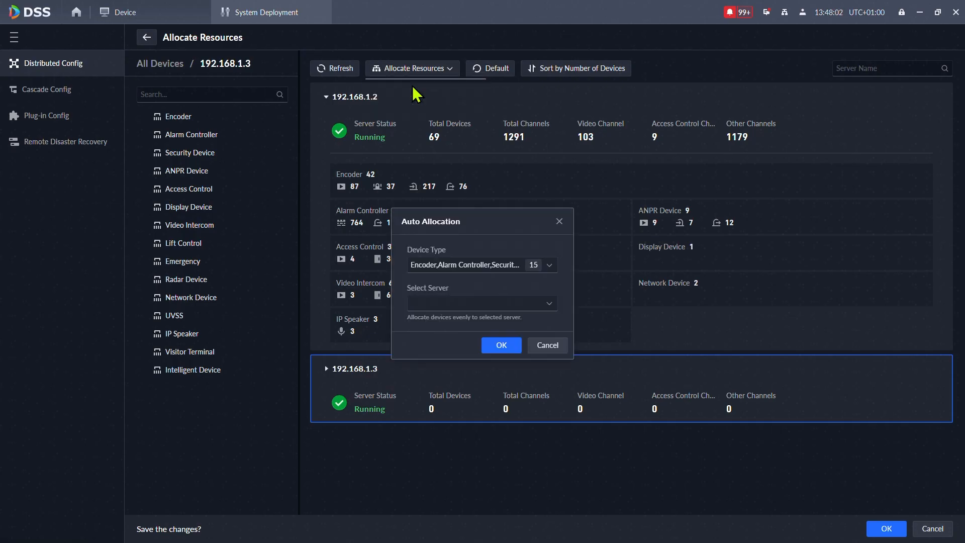
pyautogui.click(481, 303)
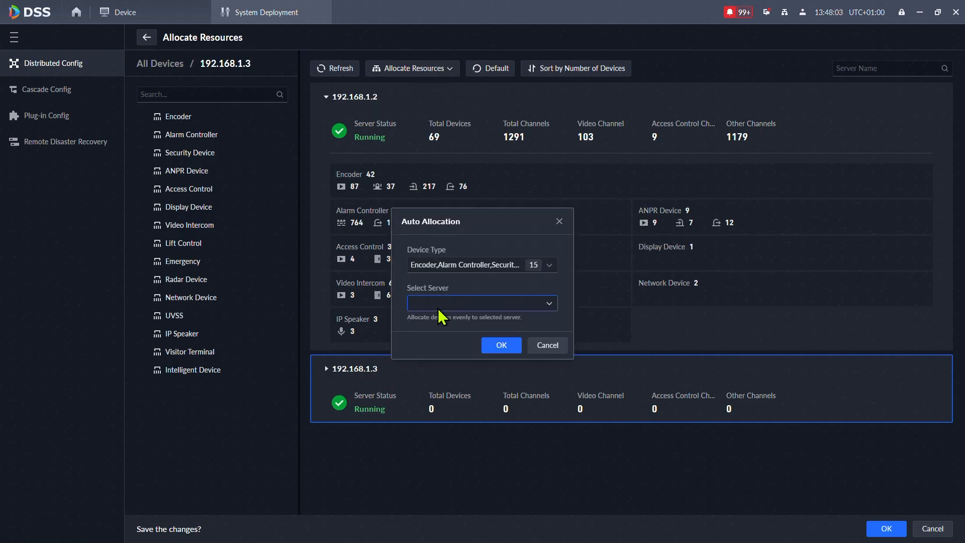
pyautogui.click(481, 302)
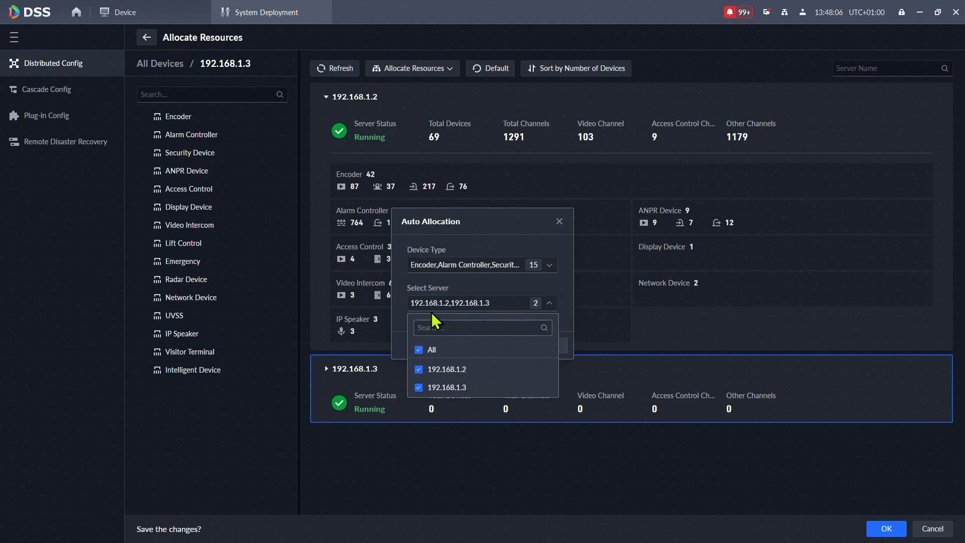
pyautogui.moveTo(460, 283)
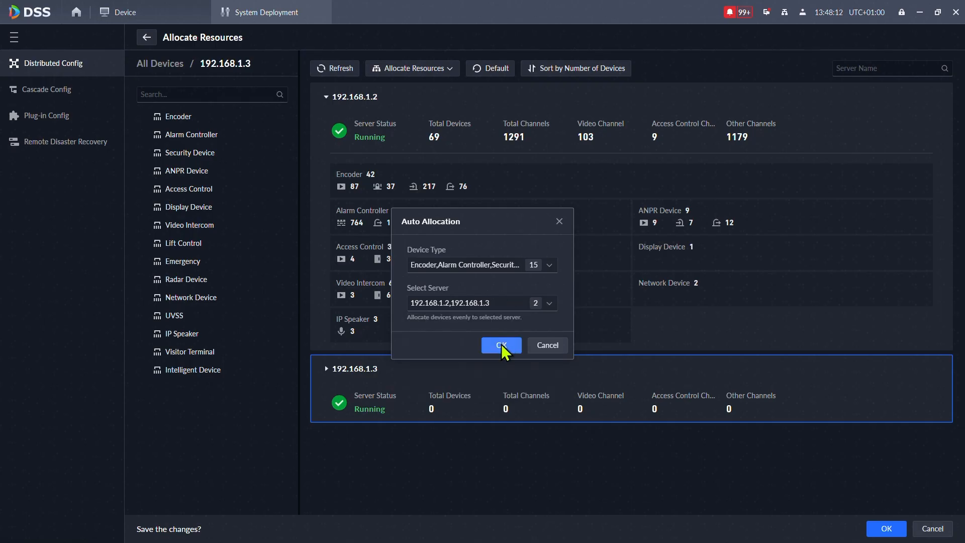
pyautogui.moveTo(547, 345)
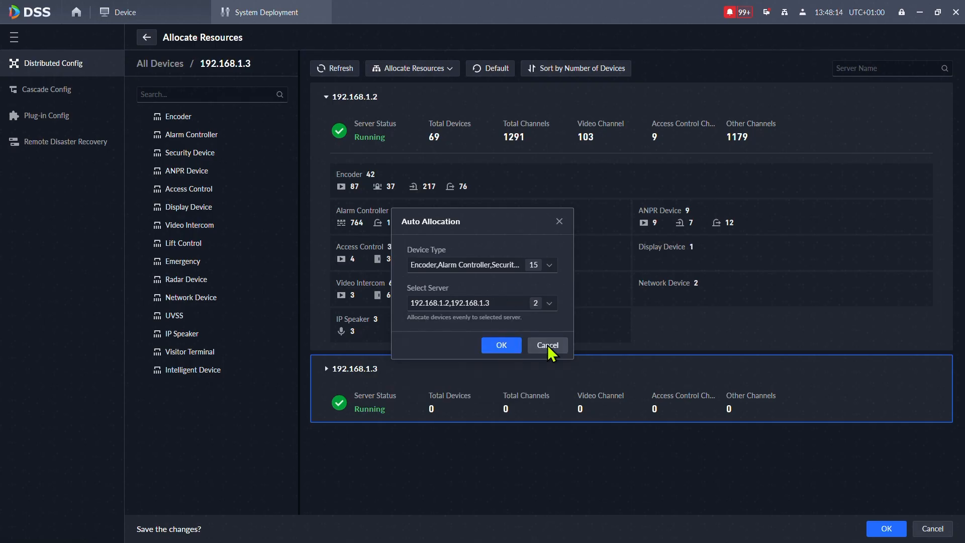
pyautogui.click(546, 345)
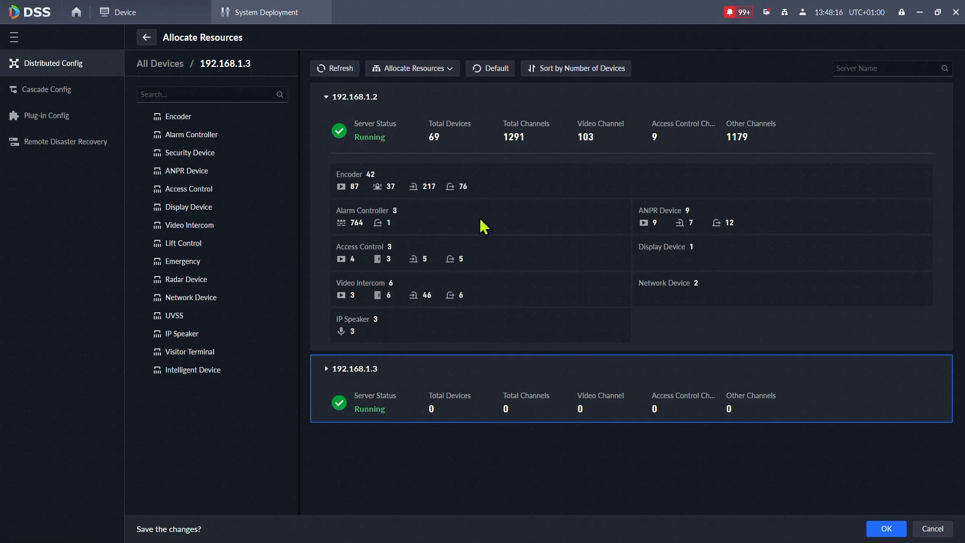
pyautogui.click(413, 69)
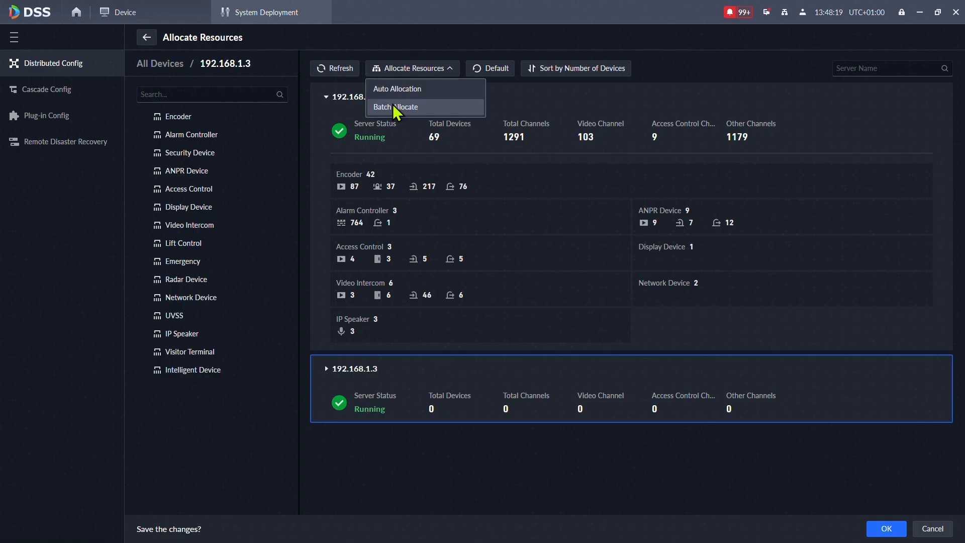
# Step: Batch allocate the 25 Encoder devices to server 192.168.1.3
pyautogui.click(396, 107)
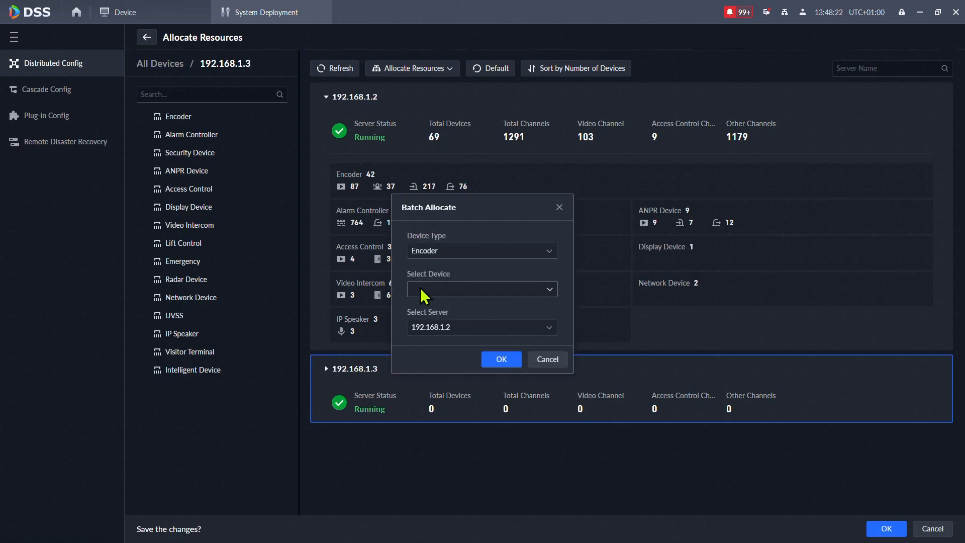
pyautogui.click(481, 288)
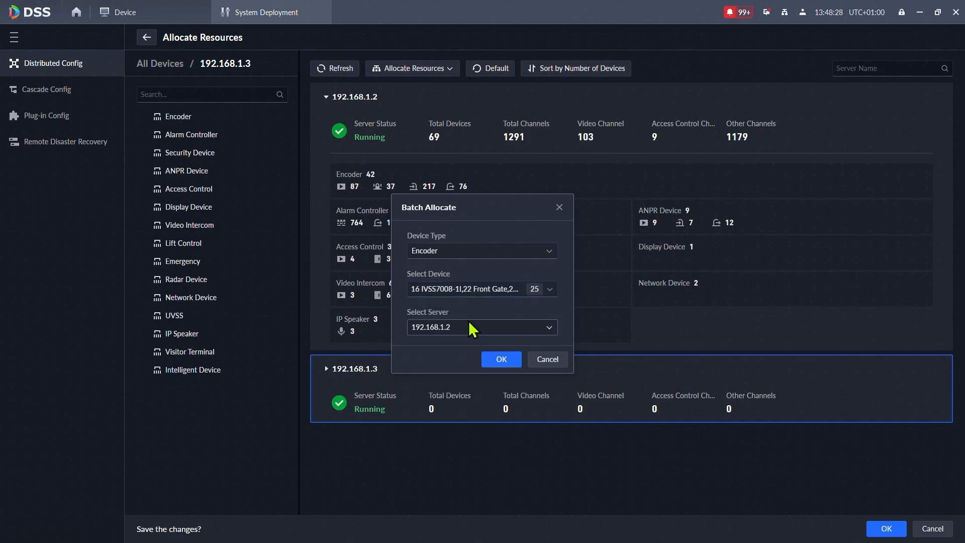
pyautogui.click(481, 327)
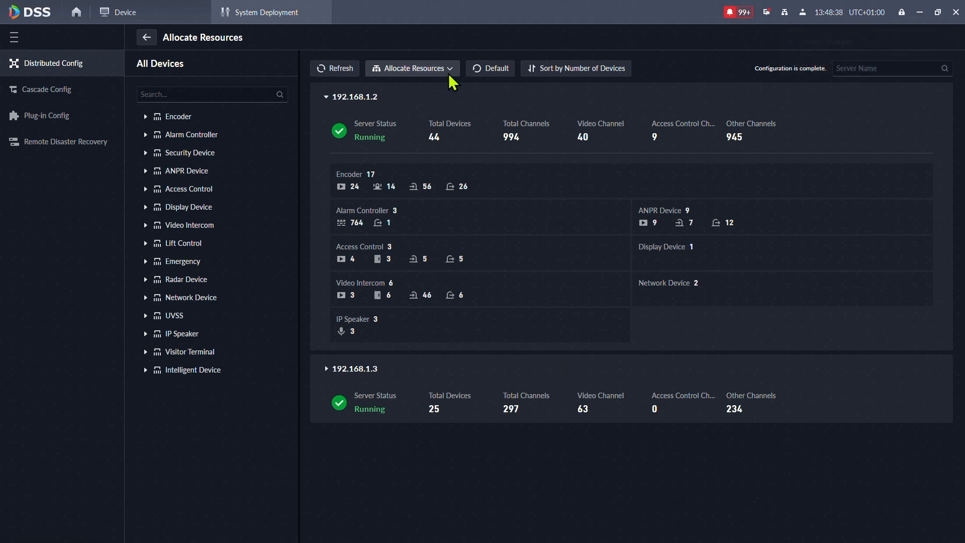
# Step: Start a second batch allocation with 192.168.1.3 chosen as the target server
pyautogui.click(412, 67)
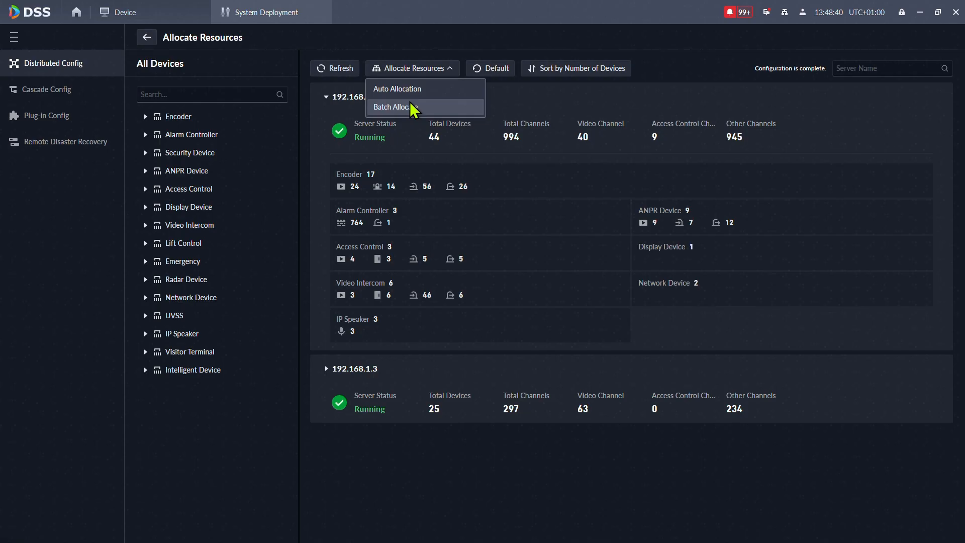
pyautogui.click(392, 107)
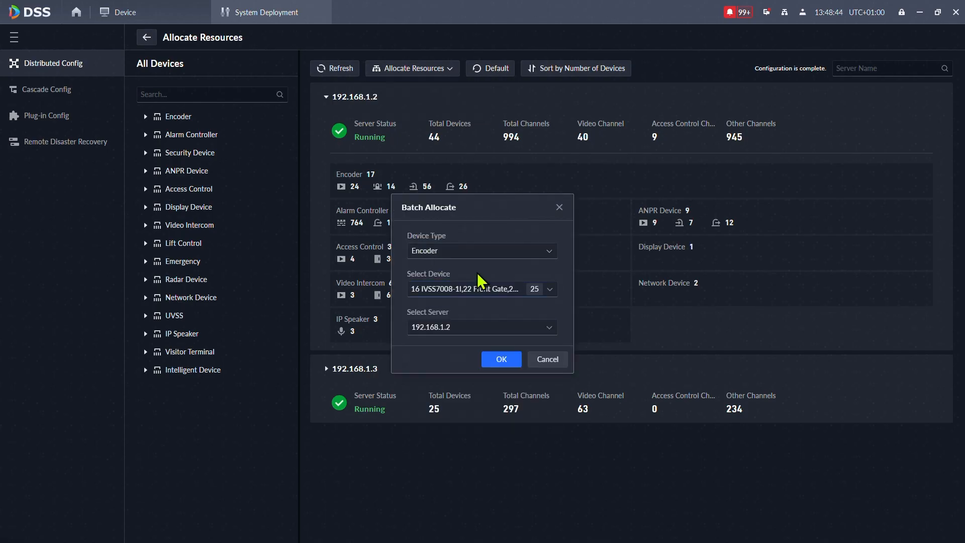
pyautogui.click(482, 327)
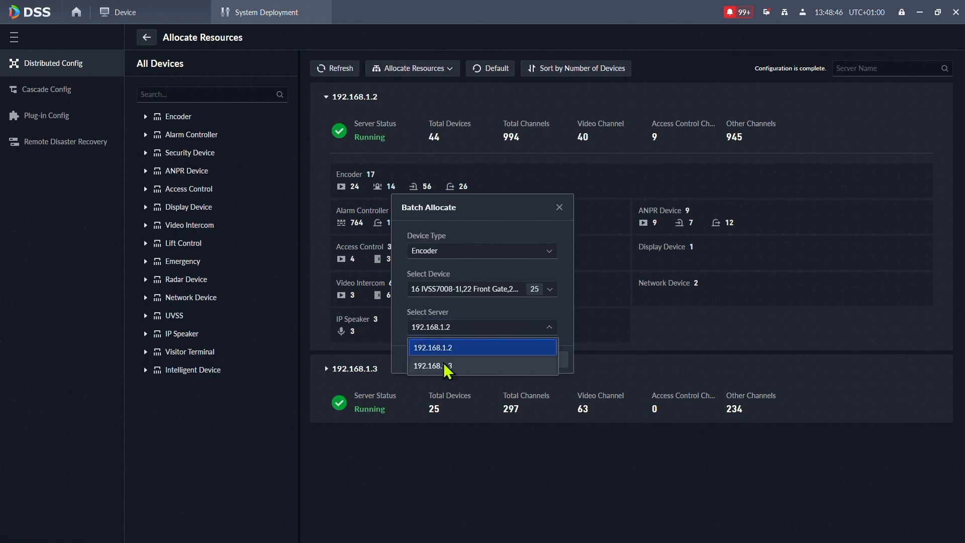
pyautogui.click(432, 366)
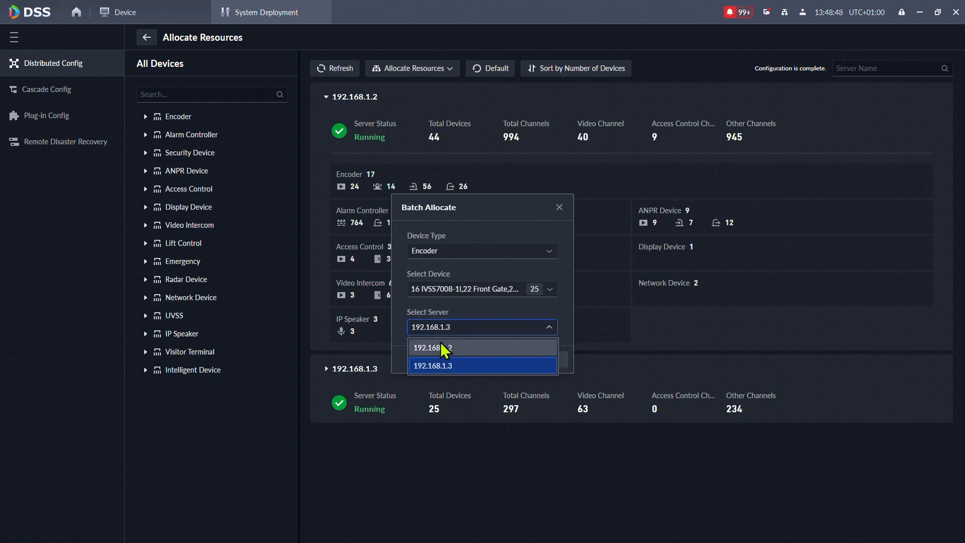